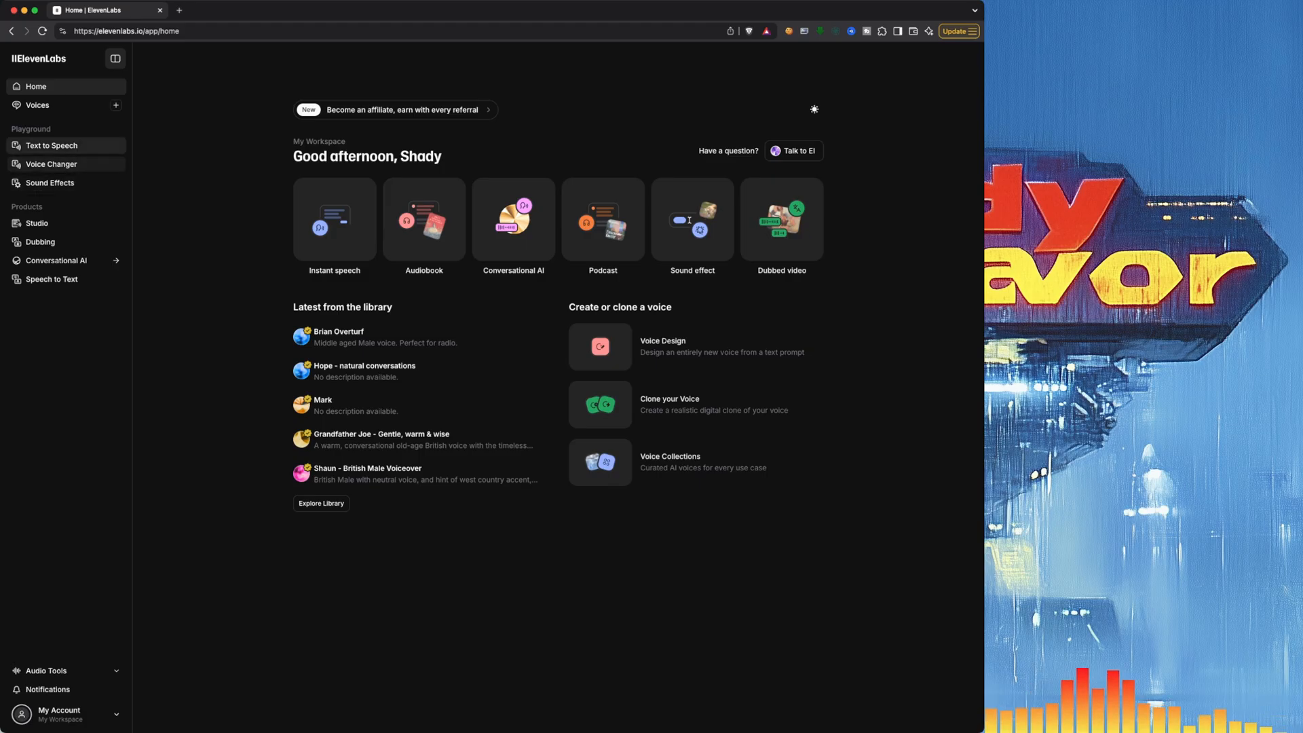
# Step: Open Text to Speech and preview the Cassidy voice from the voice list
pyautogui.click(50, 145)
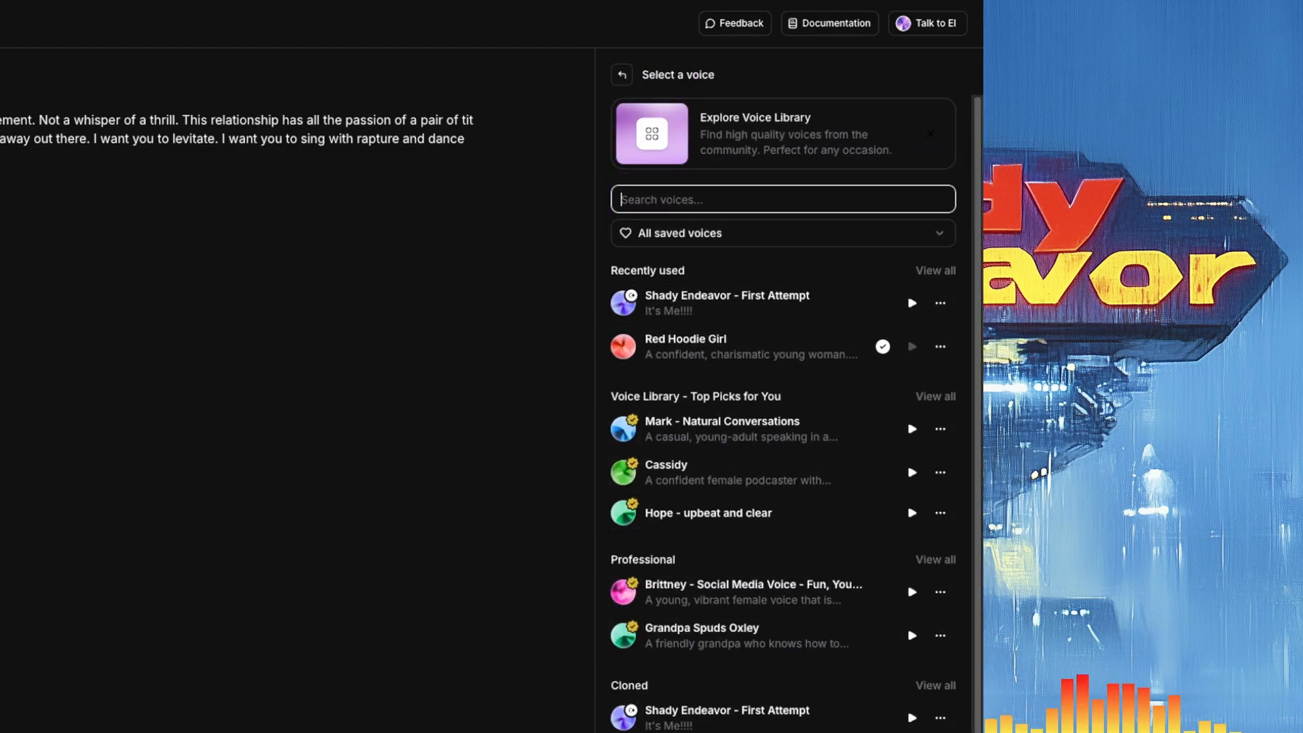
pyautogui.moveTo(748, 473)
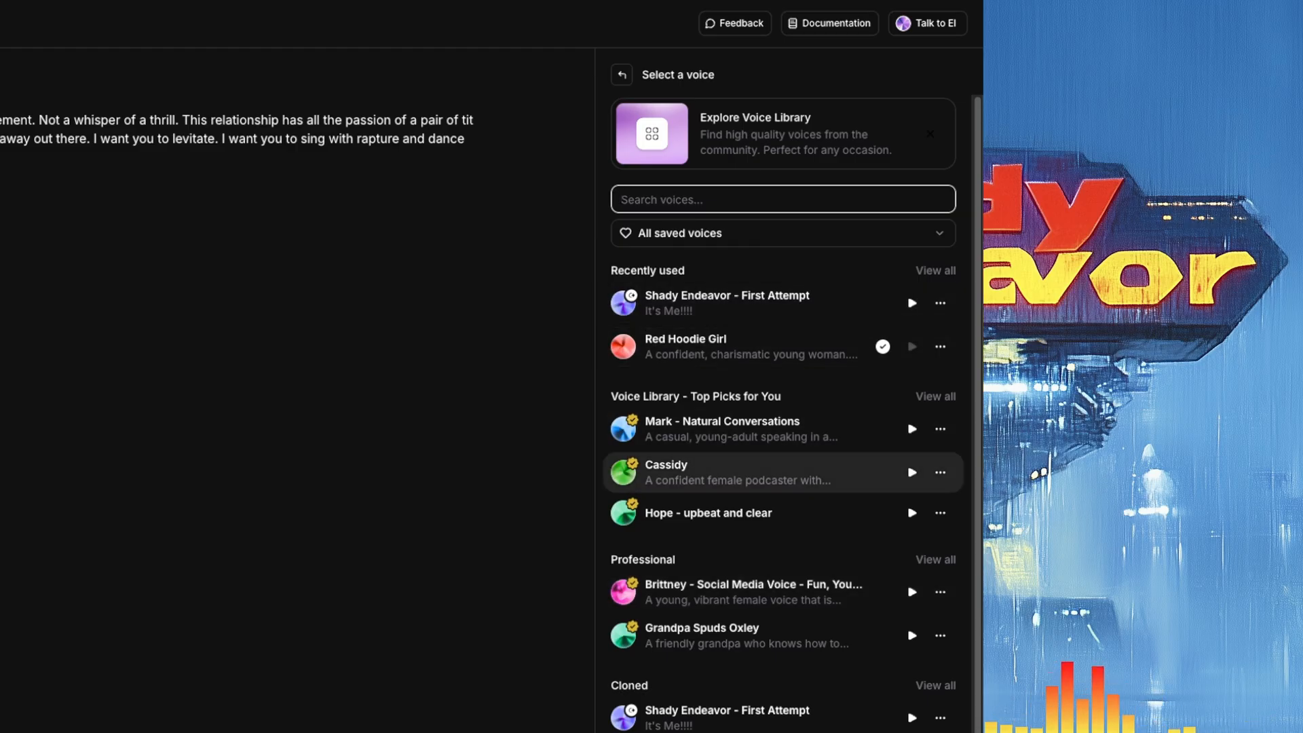
pyautogui.click(912, 472)
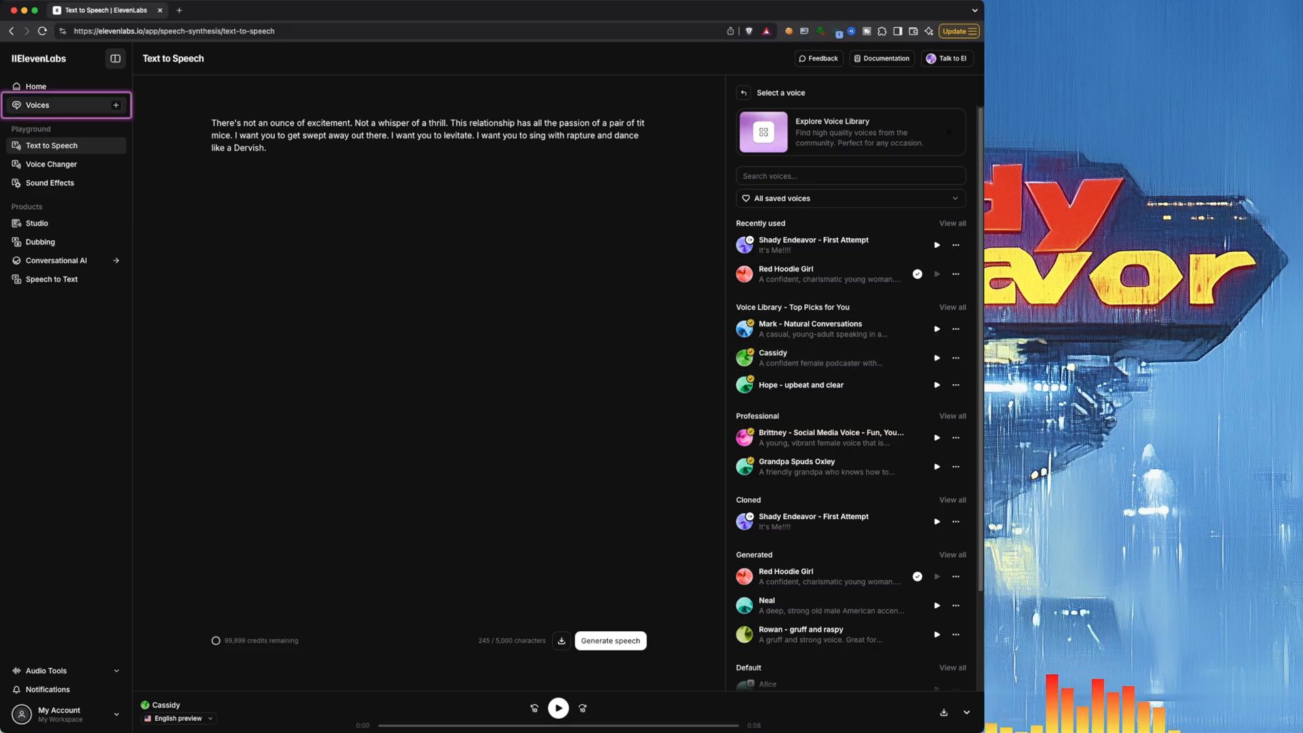
# Step: Filter voices to English, American, male, Characters & Animation, and add Adam to My Voices
pyautogui.click(38, 106)
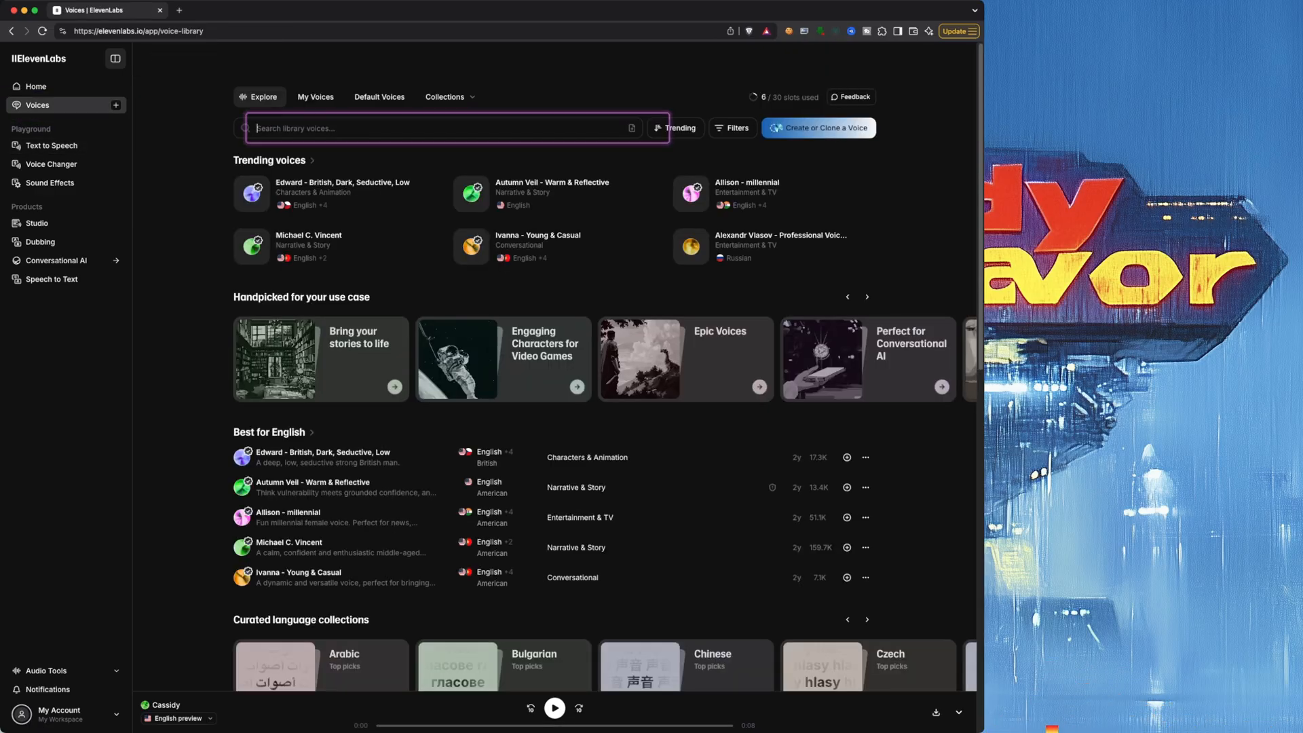
pyautogui.click(732, 128)
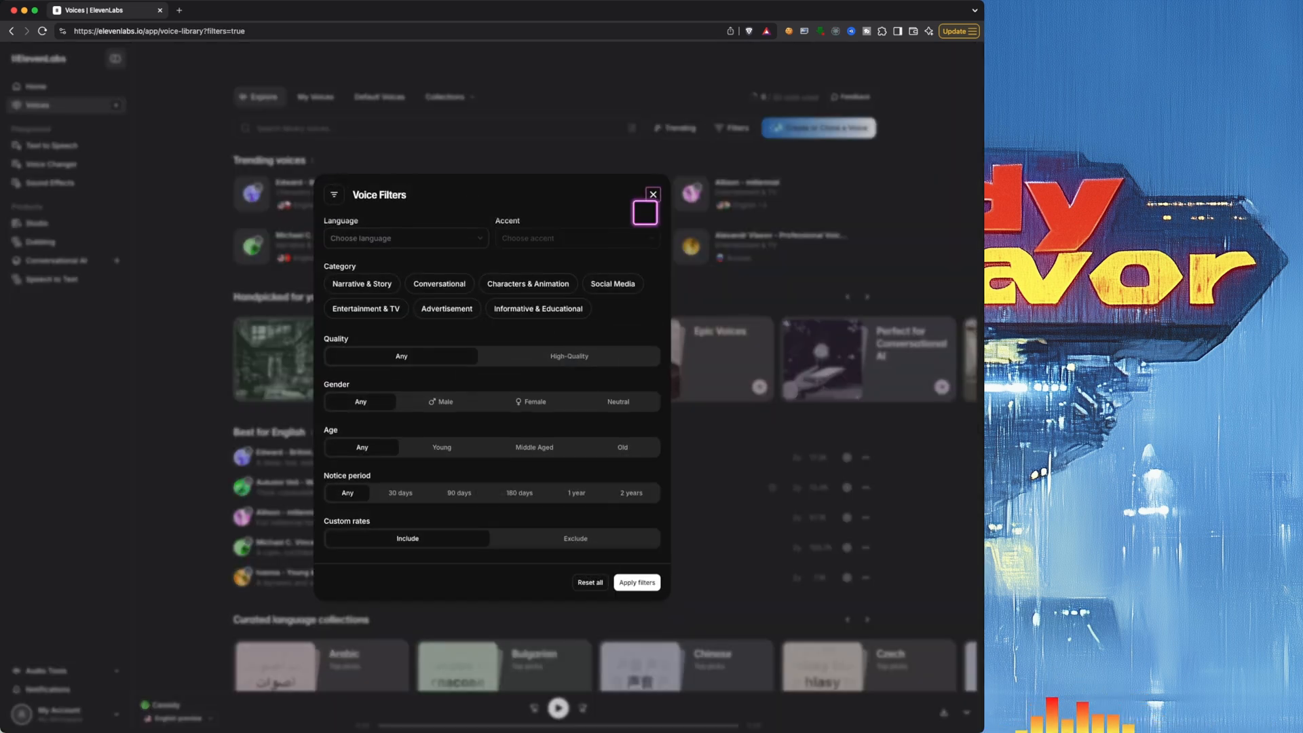
pyautogui.click(406, 239)
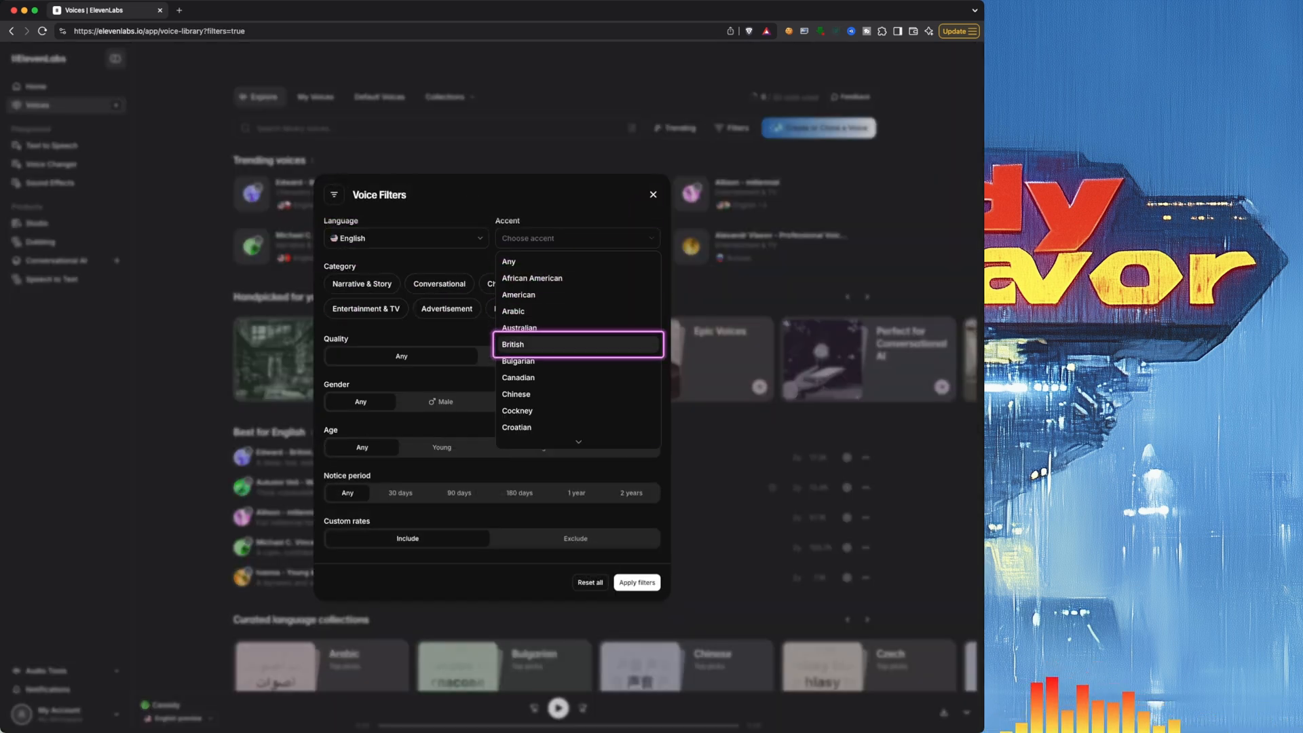
pyautogui.click(518, 294)
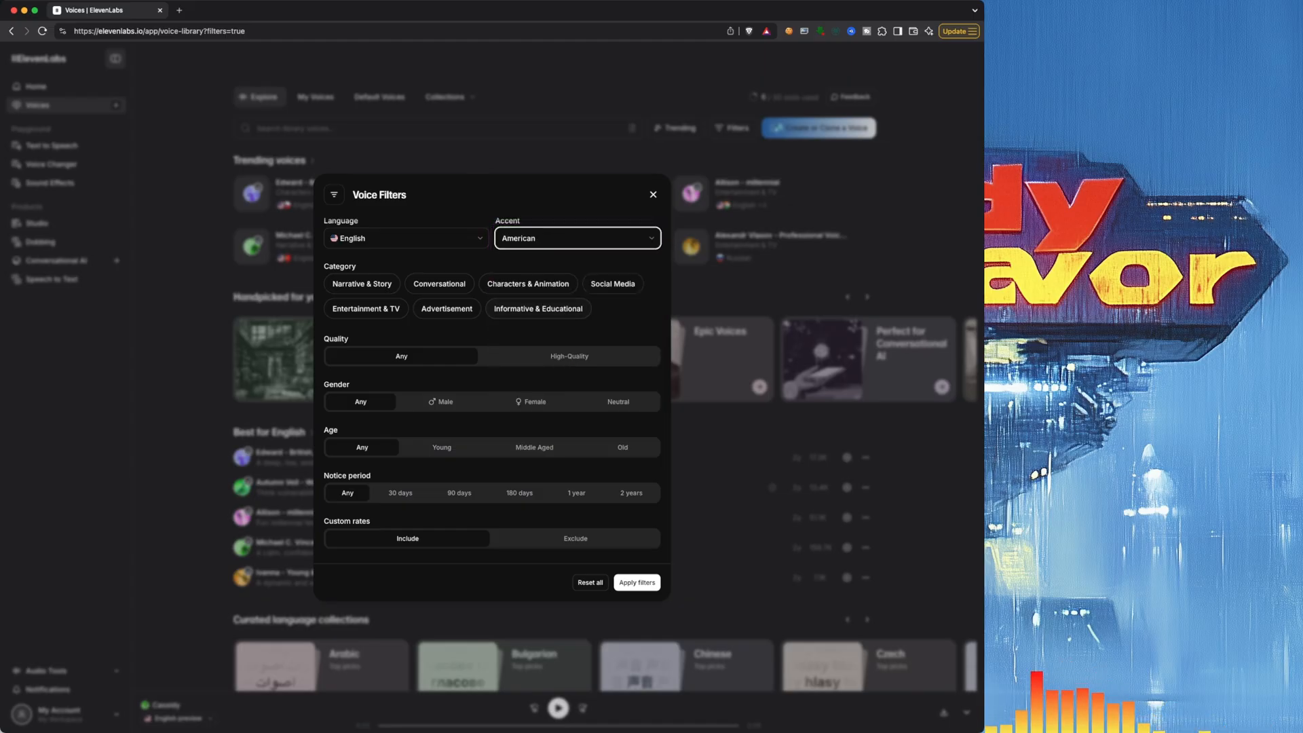
pyautogui.click(440, 402)
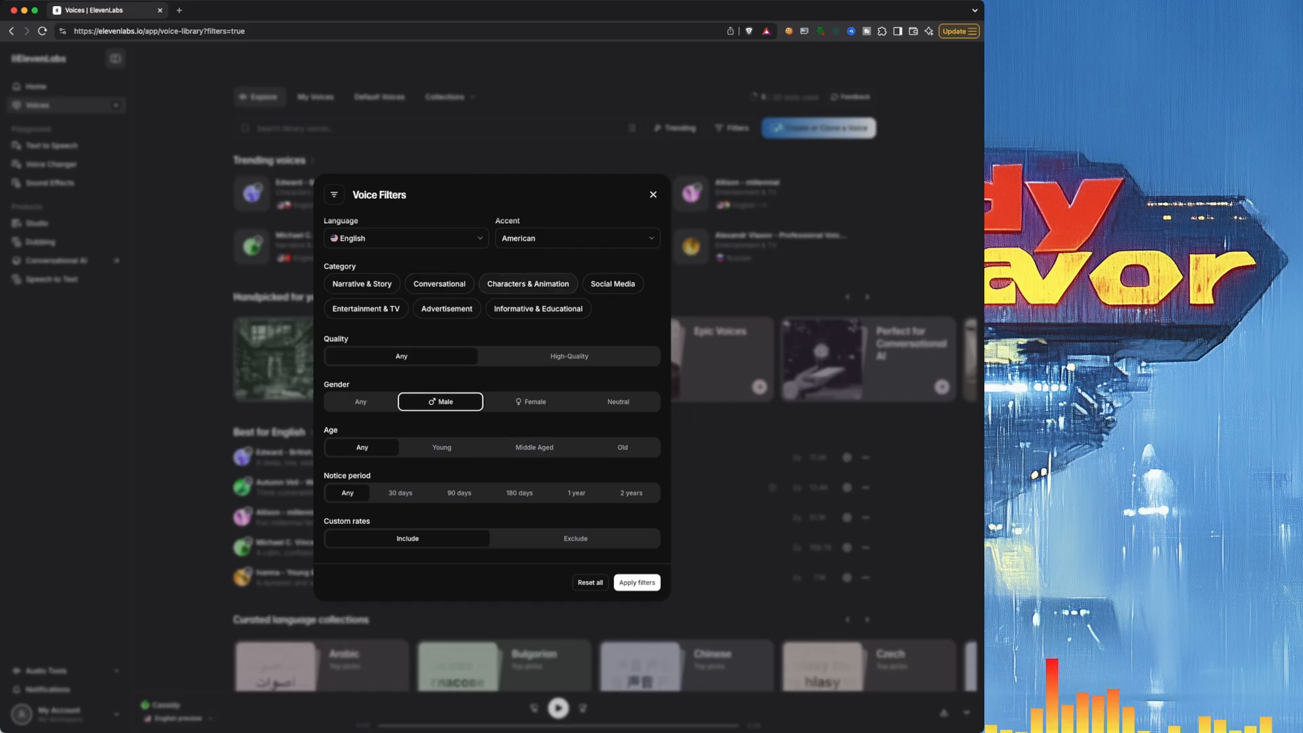
pyautogui.click(636, 583)
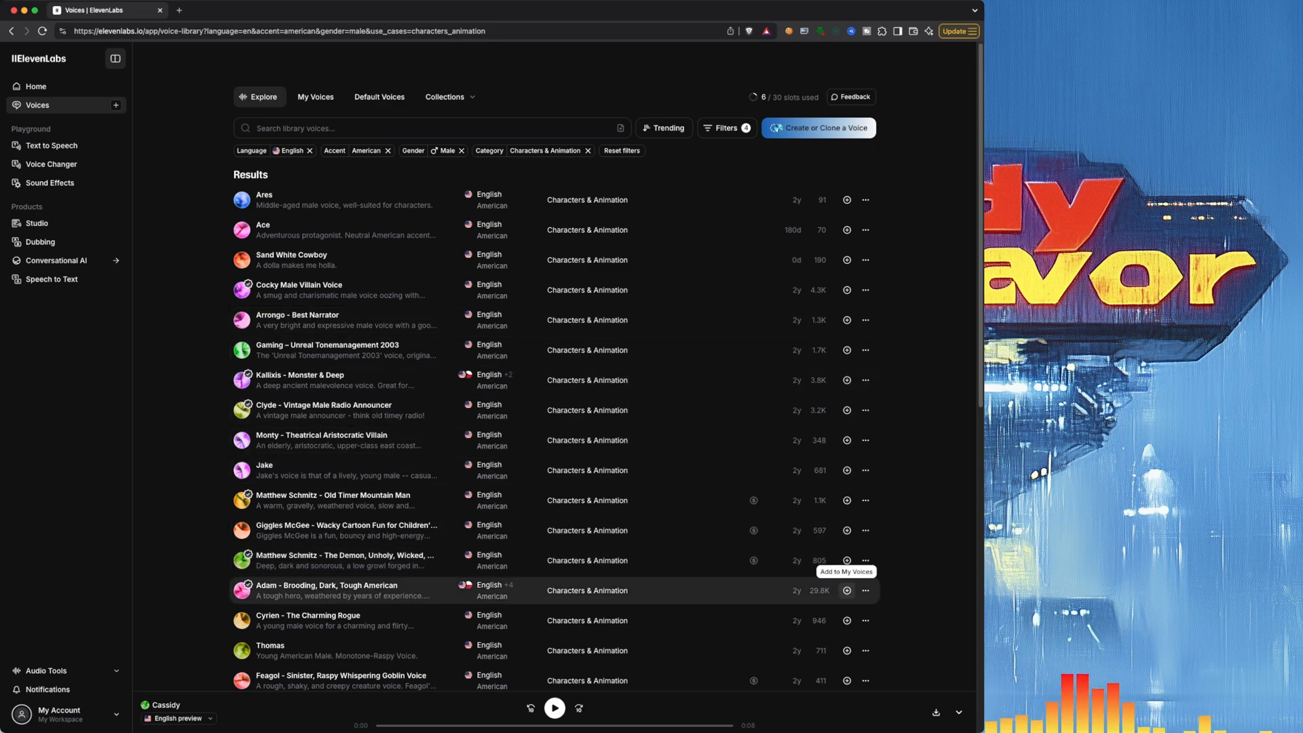
pyautogui.click(846, 591)
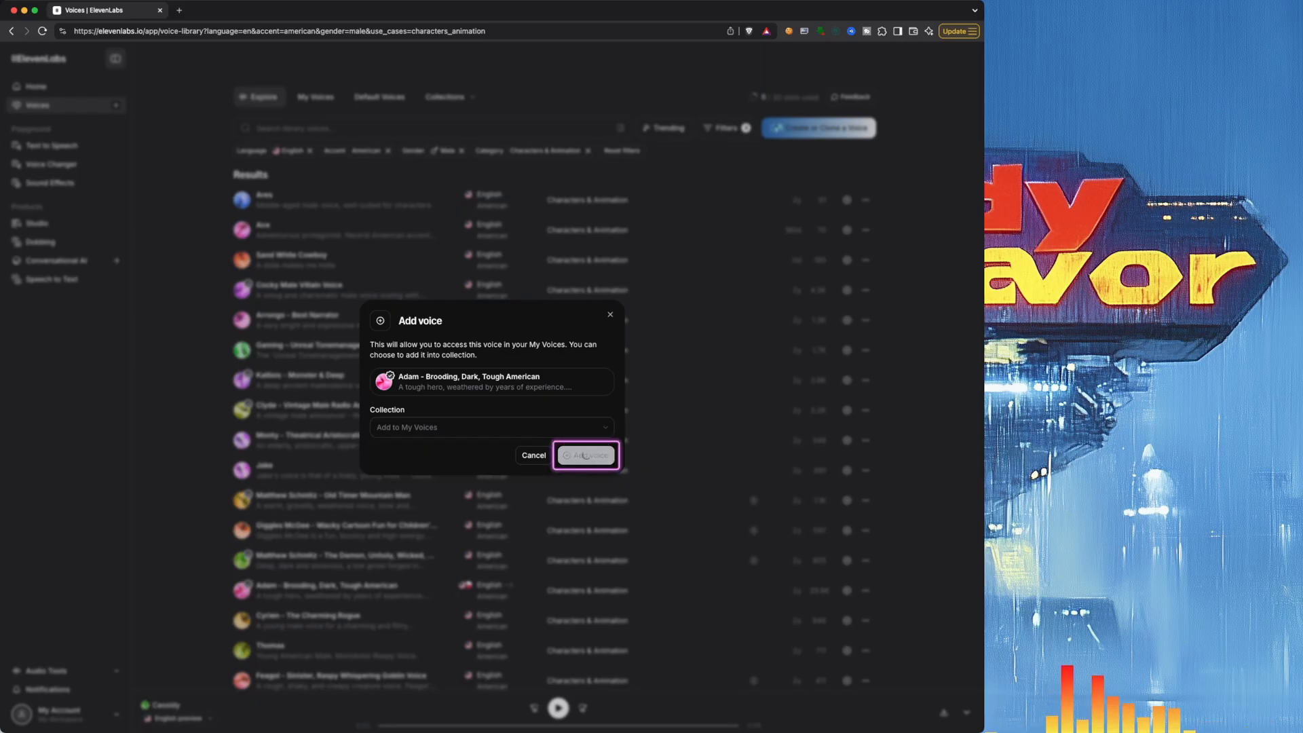
pyautogui.click(585, 455)
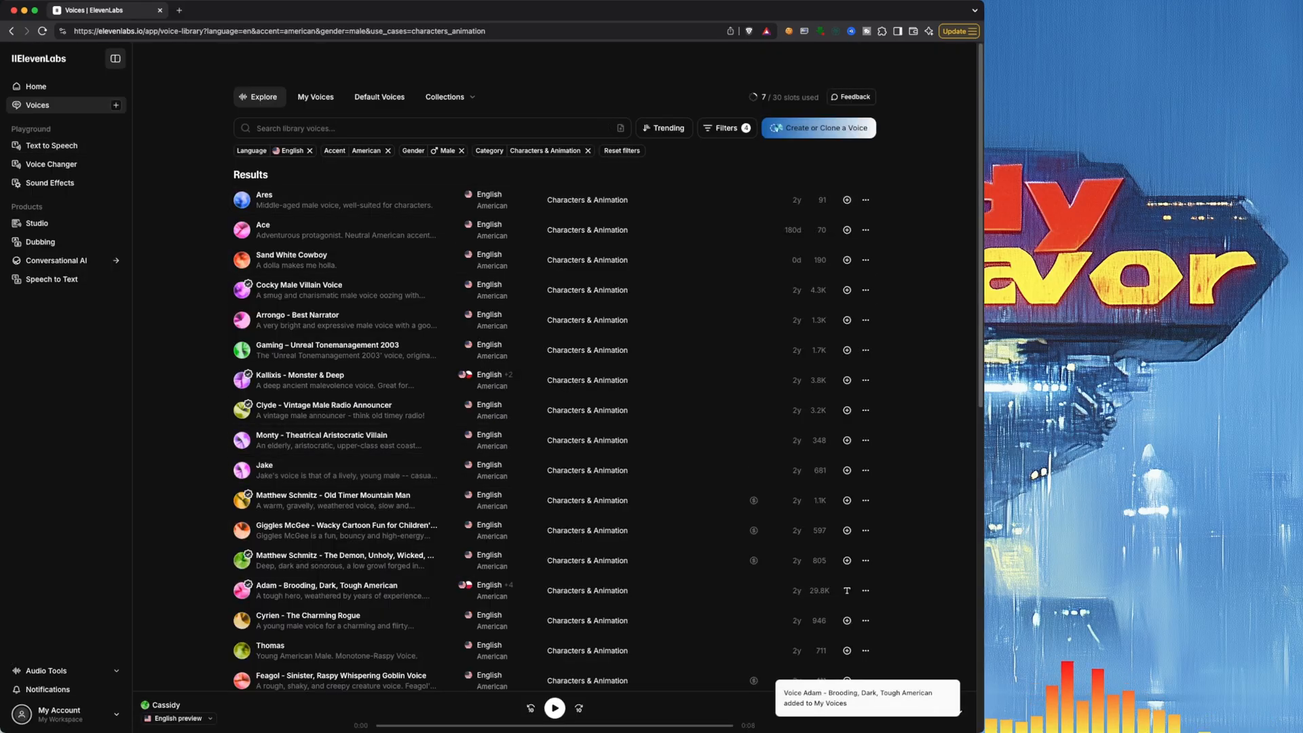
# Step: Back in Text to Speech, pick Adam - Brooding, Dark, Tough American as the voice
pyautogui.click(49, 145)
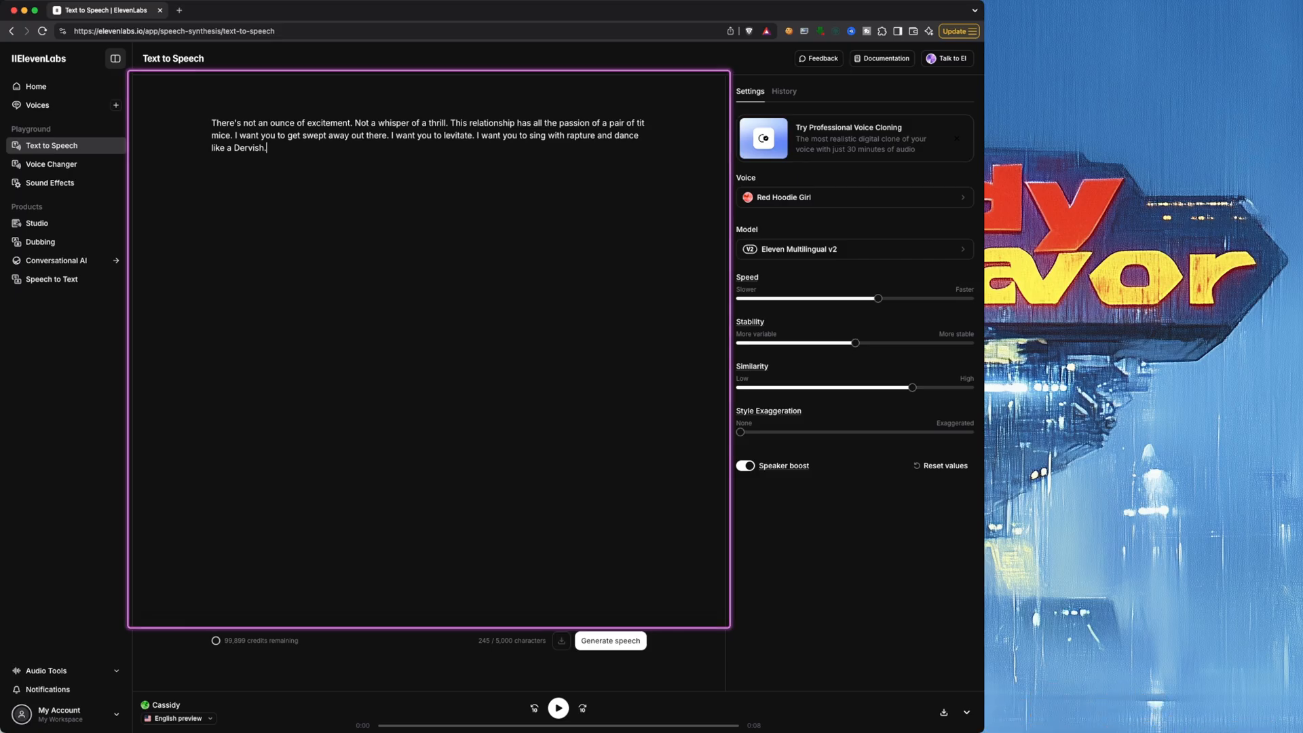
pyautogui.click(854, 198)
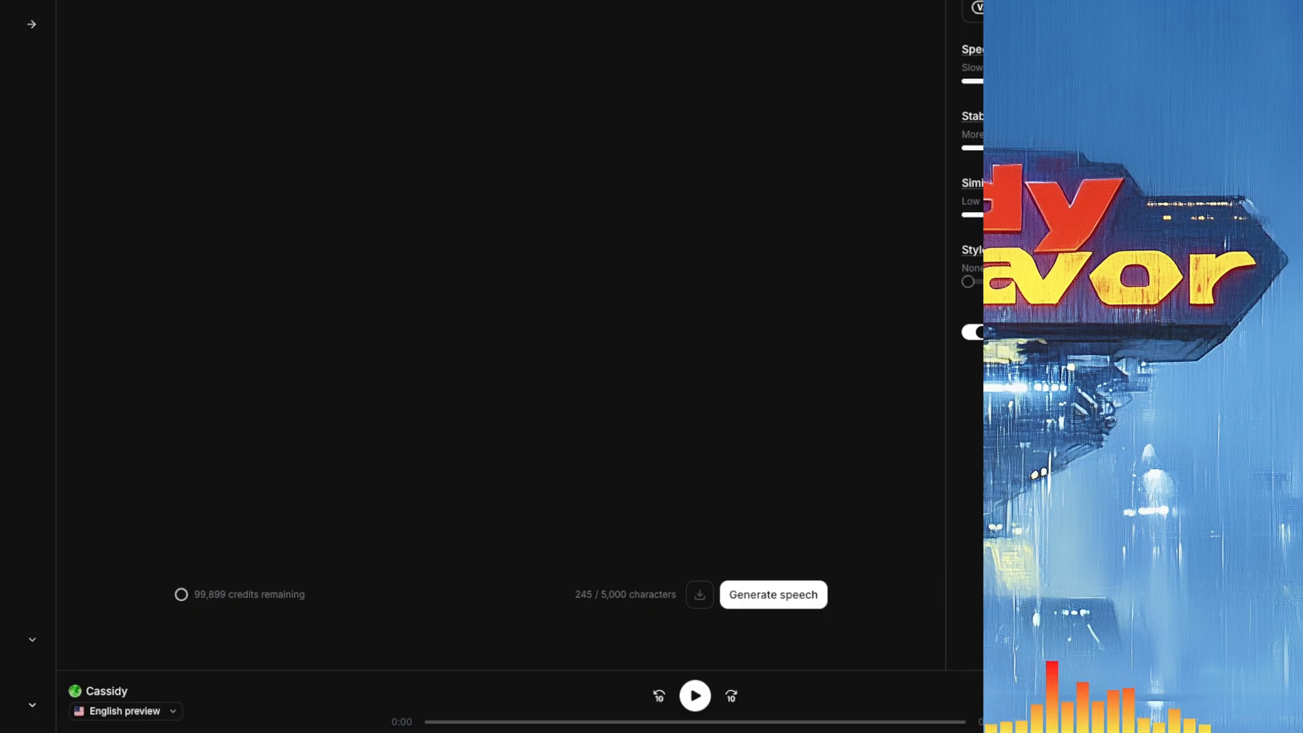
pyautogui.moveTo(181, 594)
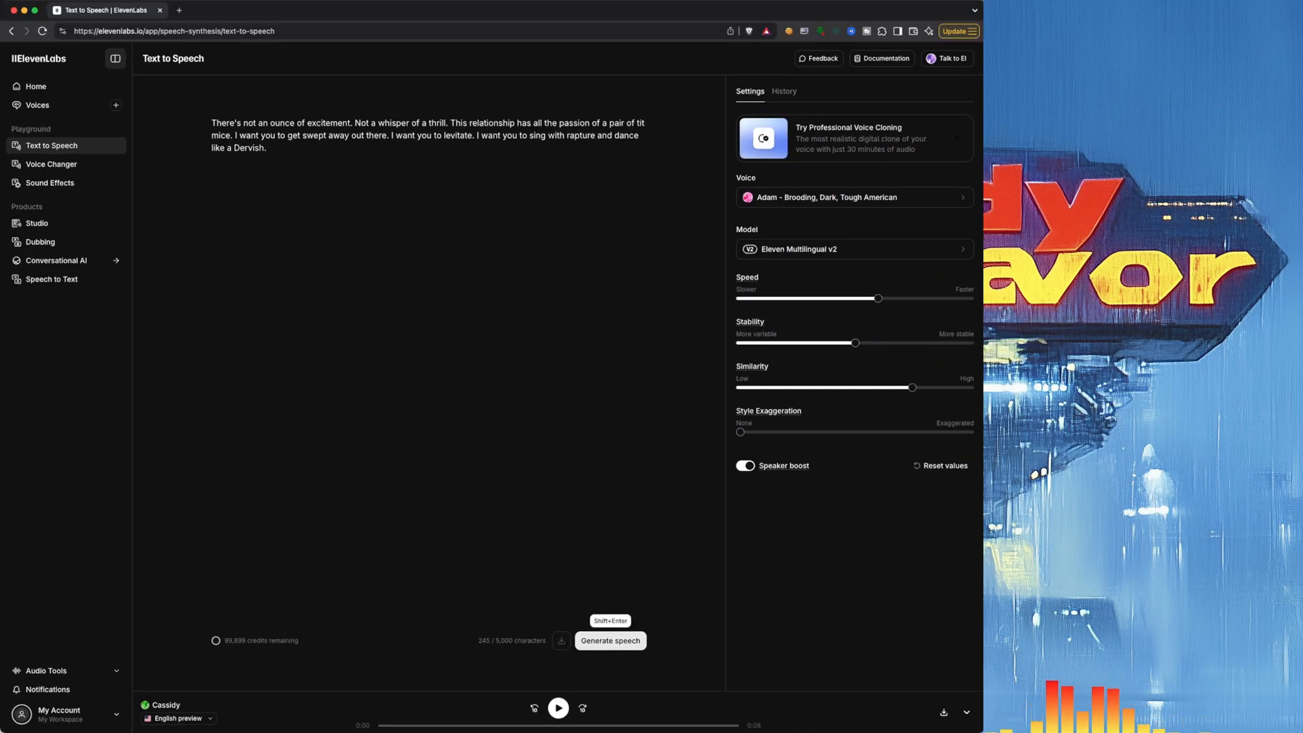
# Step: Generate and pause Adam's reading of the passage, download it, and check History
pyautogui.click(610, 641)
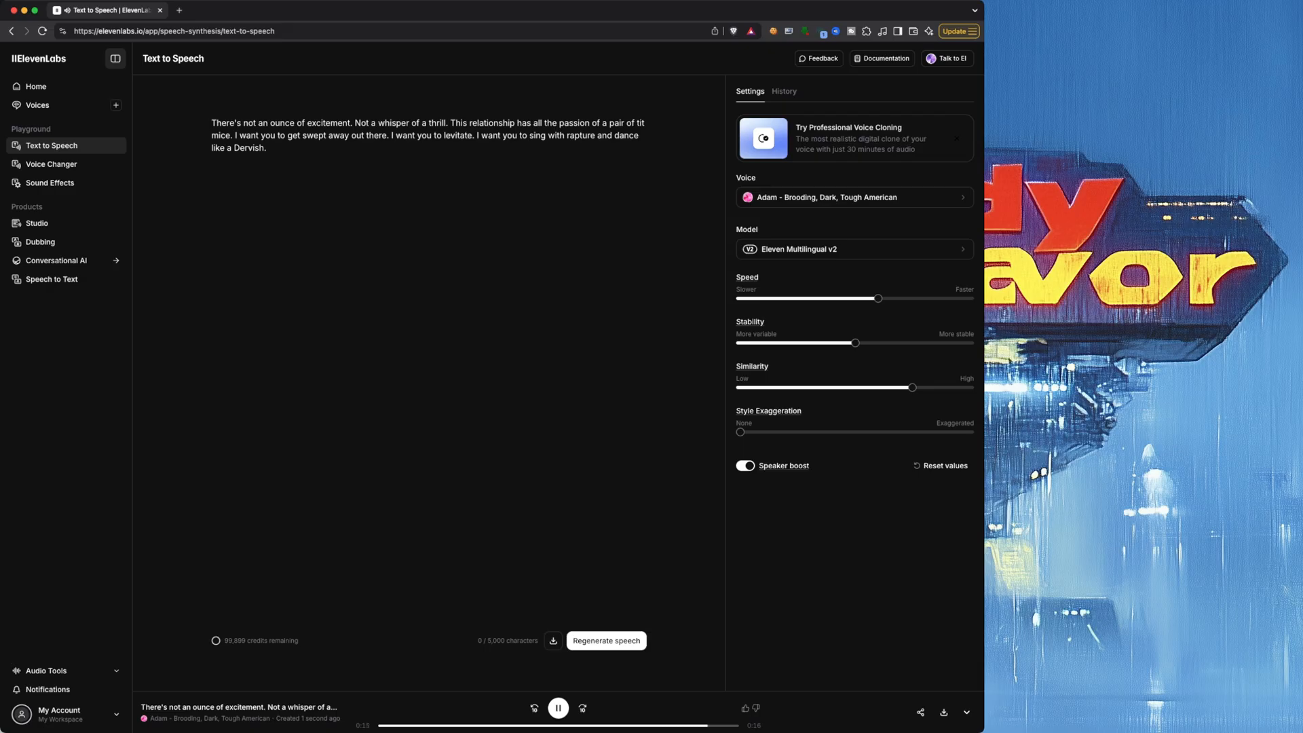
pyautogui.click(558, 707)
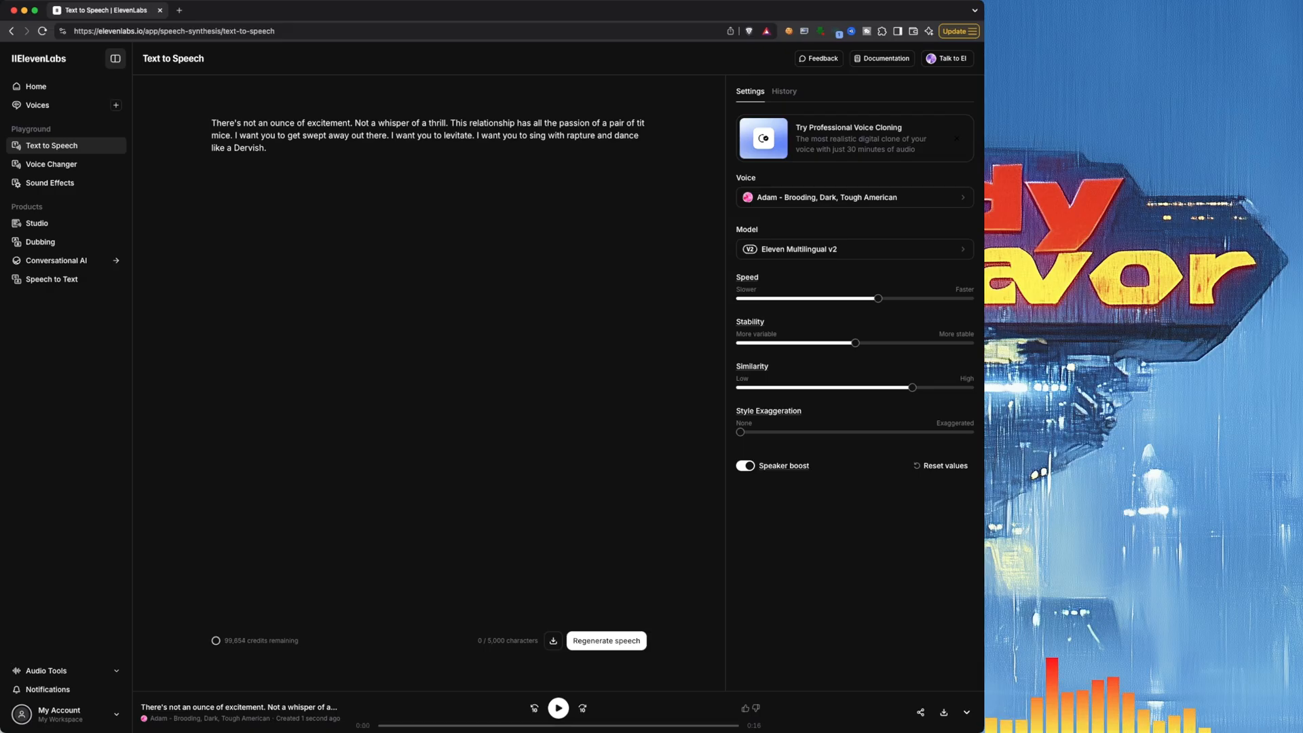
pyautogui.moveTo(944, 712)
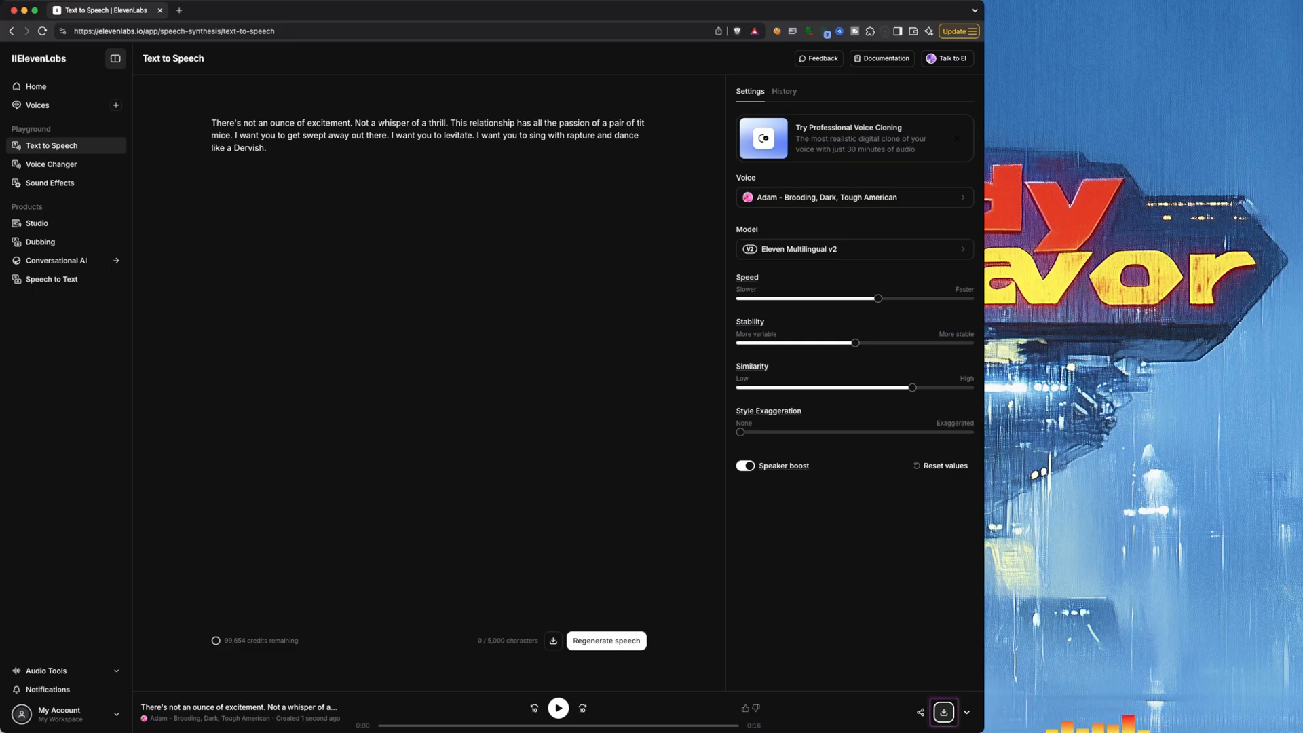
pyautogui.click(783, 91)
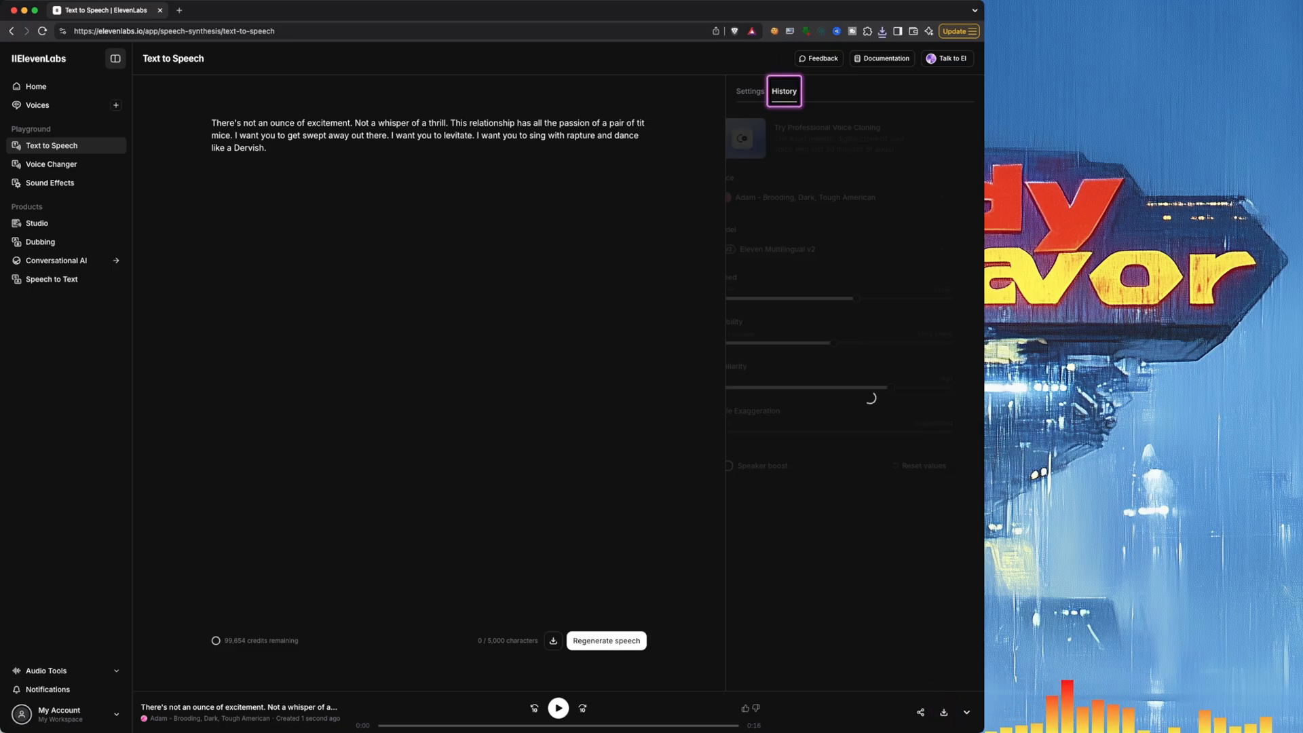
pyautogui.click(784, 91)
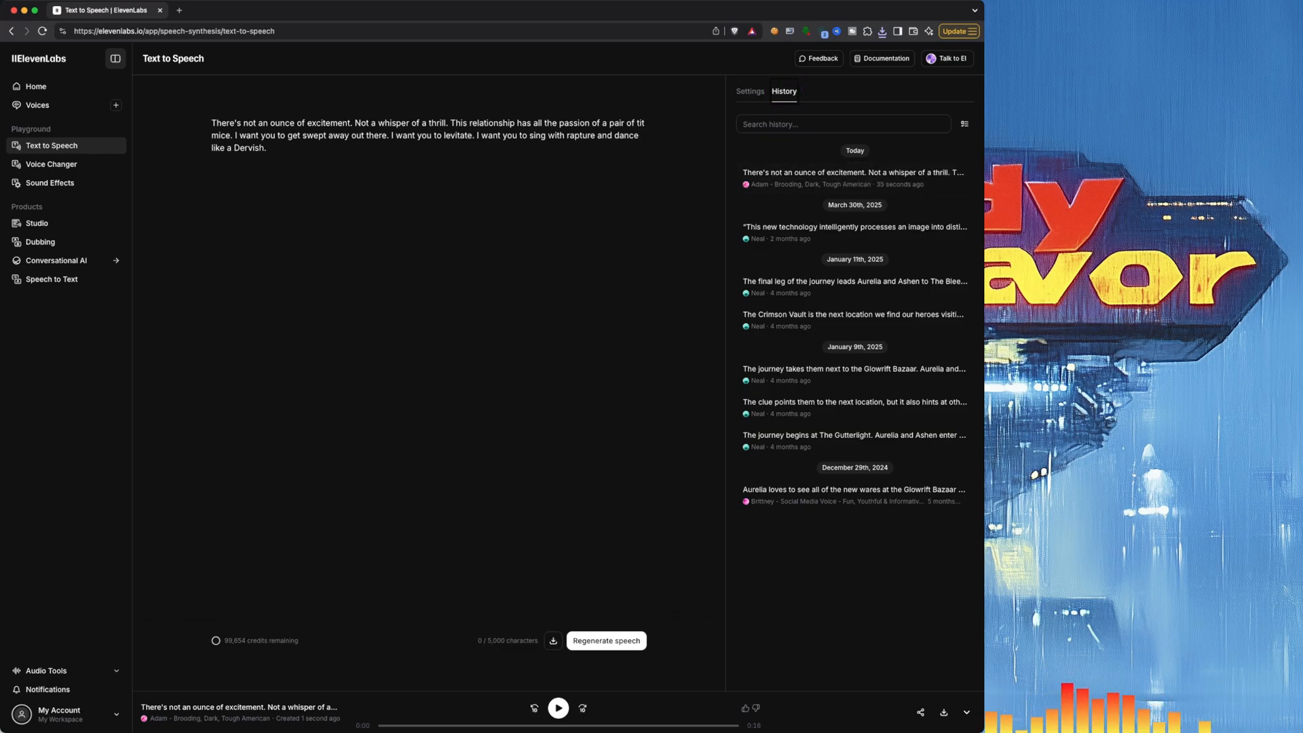
pyautogui.click(750, 91)
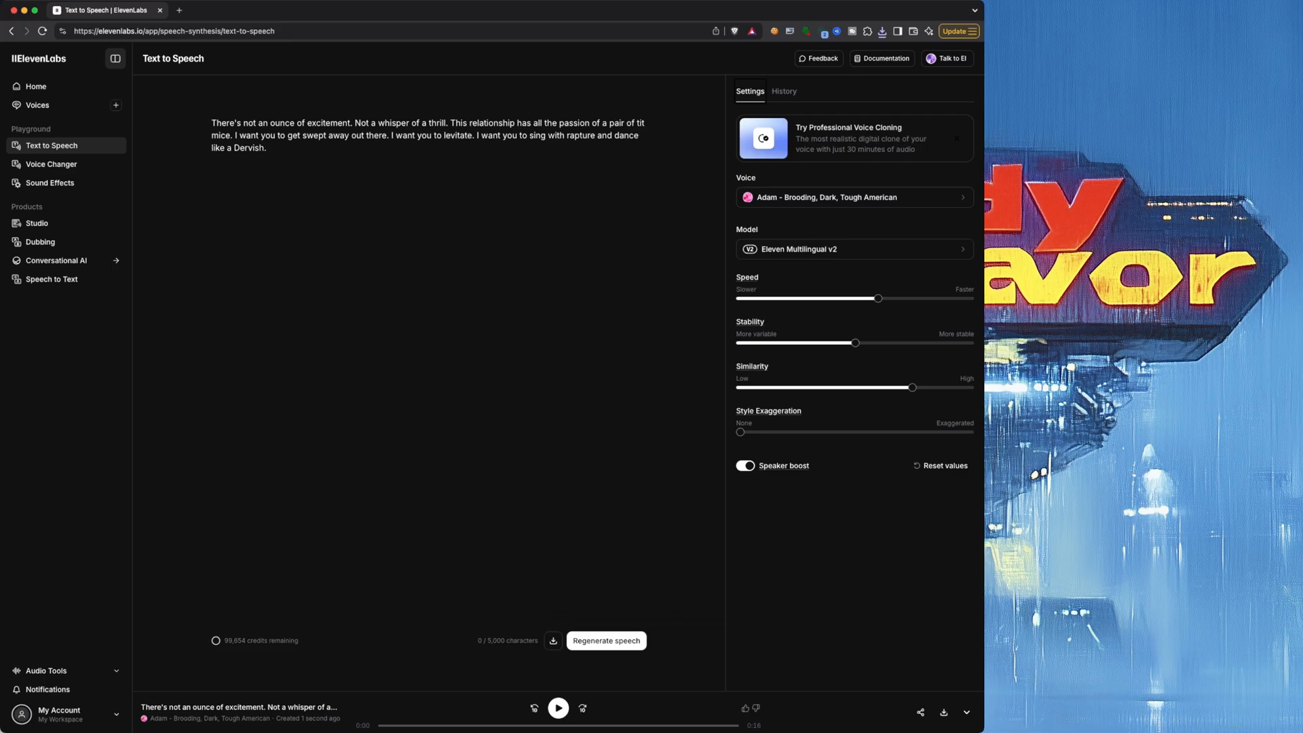
pyautogui.click(855, 249)
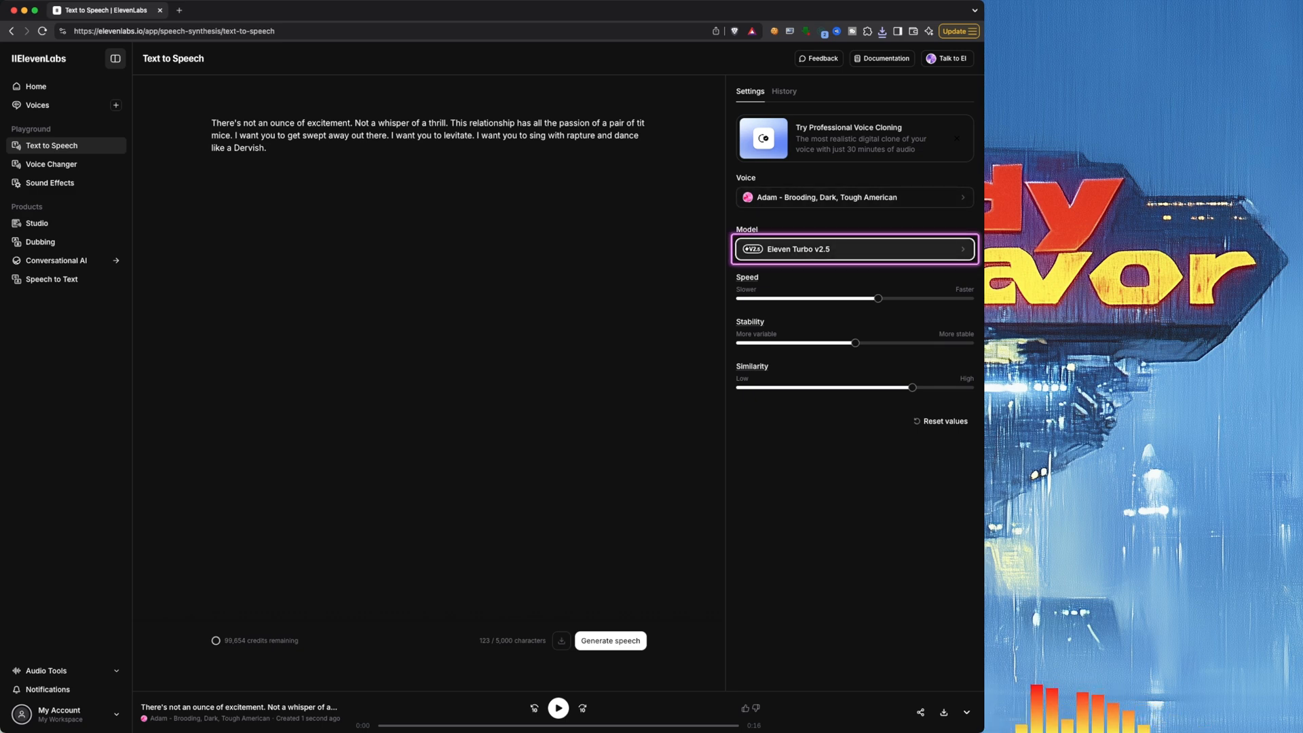
pyautogui.click(854, 249)
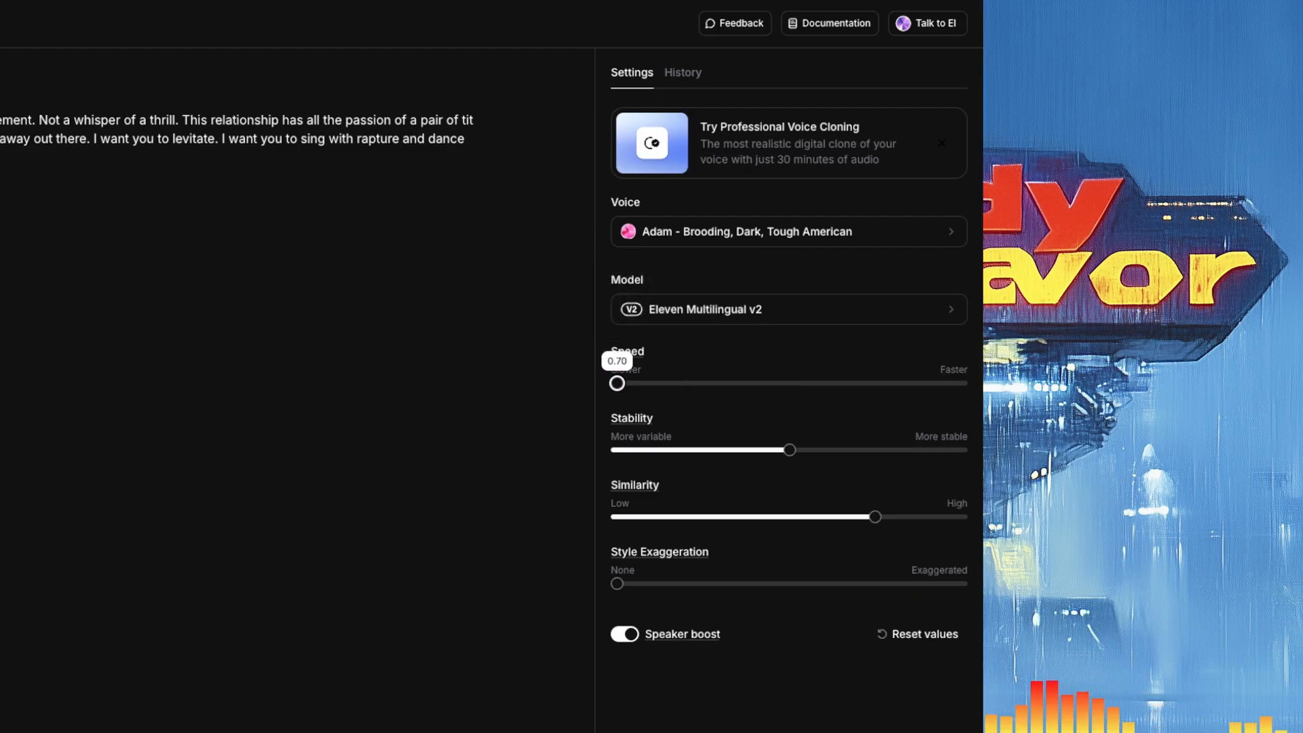
# Step: Raise the speaking speed, then move stability from 28% back up to about 60%
pyautogui.moveTo(617, 383); pyautogui.dragTo(817, 383)
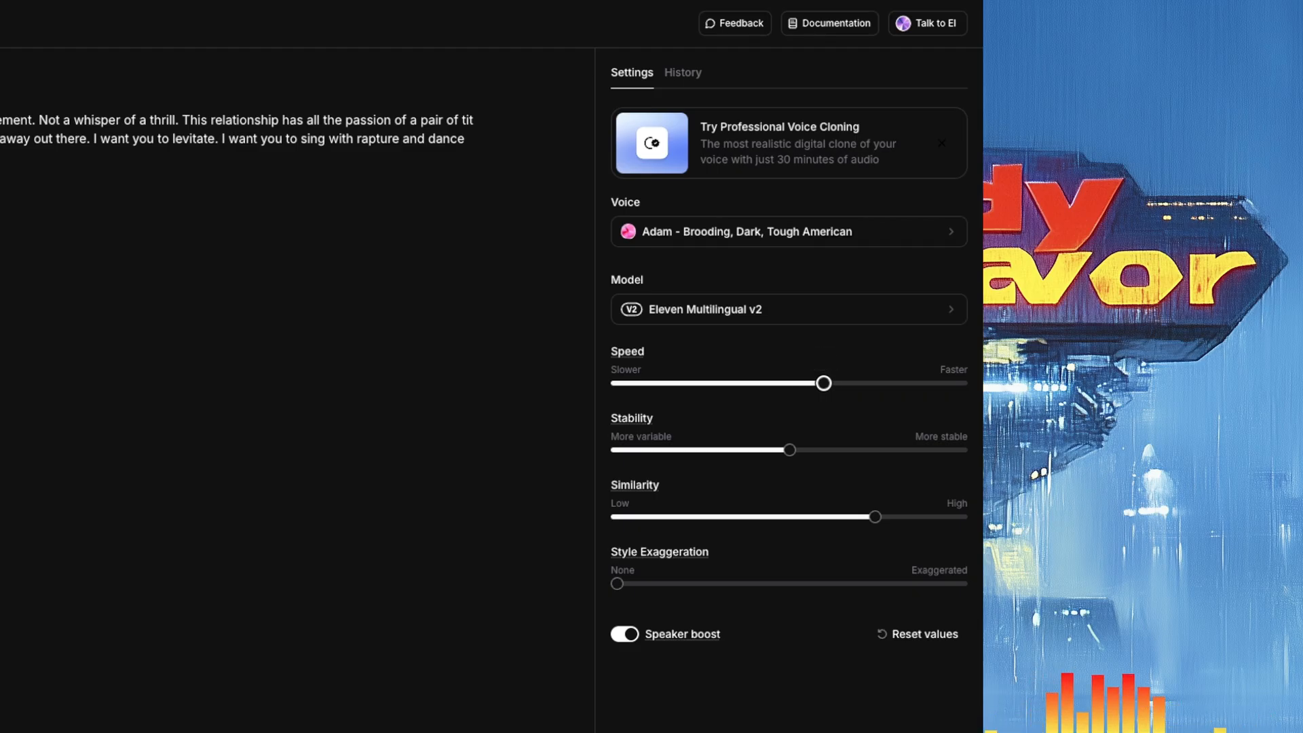
pyautogui.moveTo(632, 418)
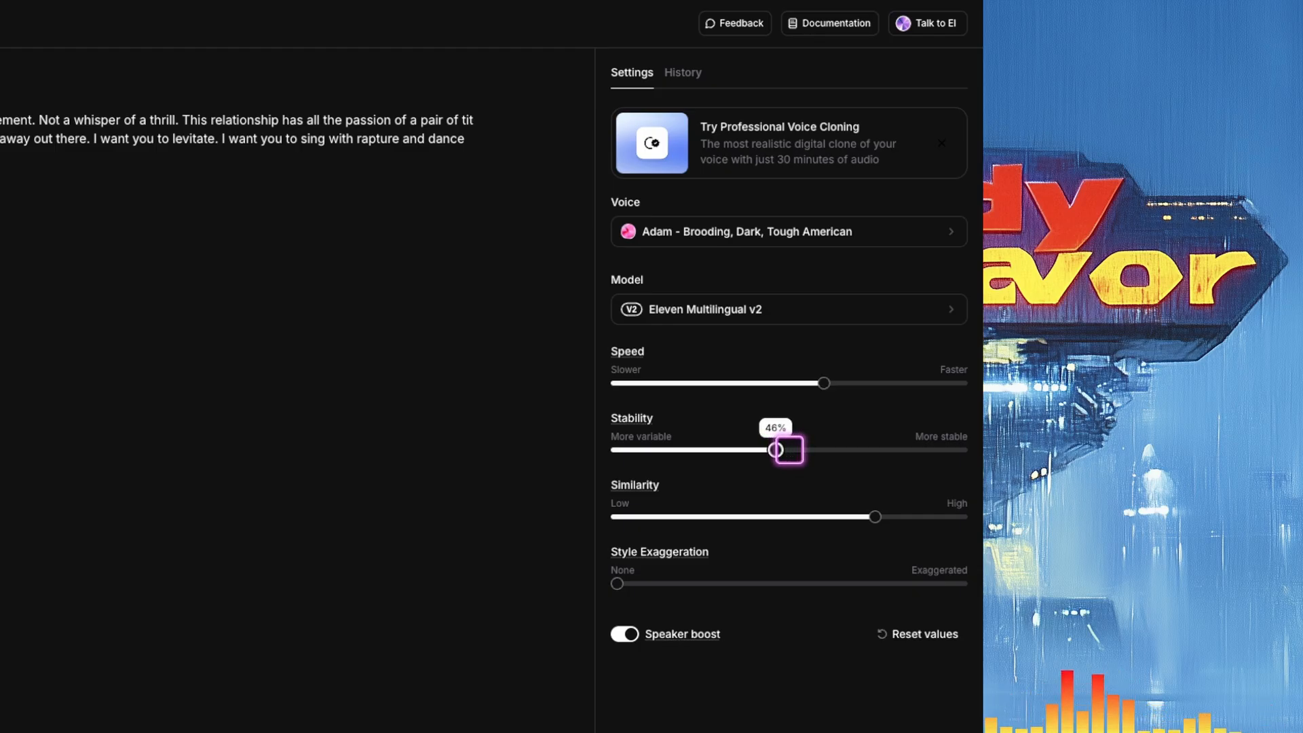
pyautogui.moveTo(775, 450); pyautogui.dragTo(713, 449)
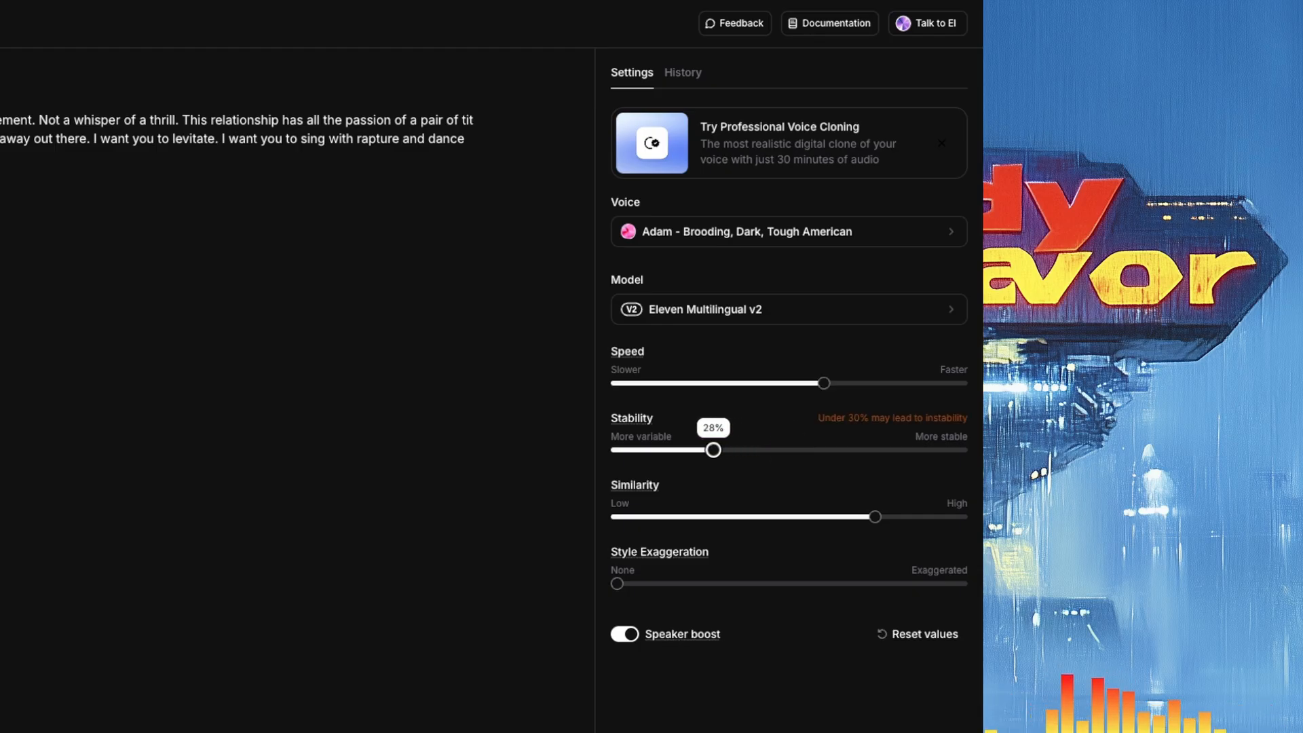
pyautogui.moveTo(714, 449); pyautogui.dragTo(823, 449)
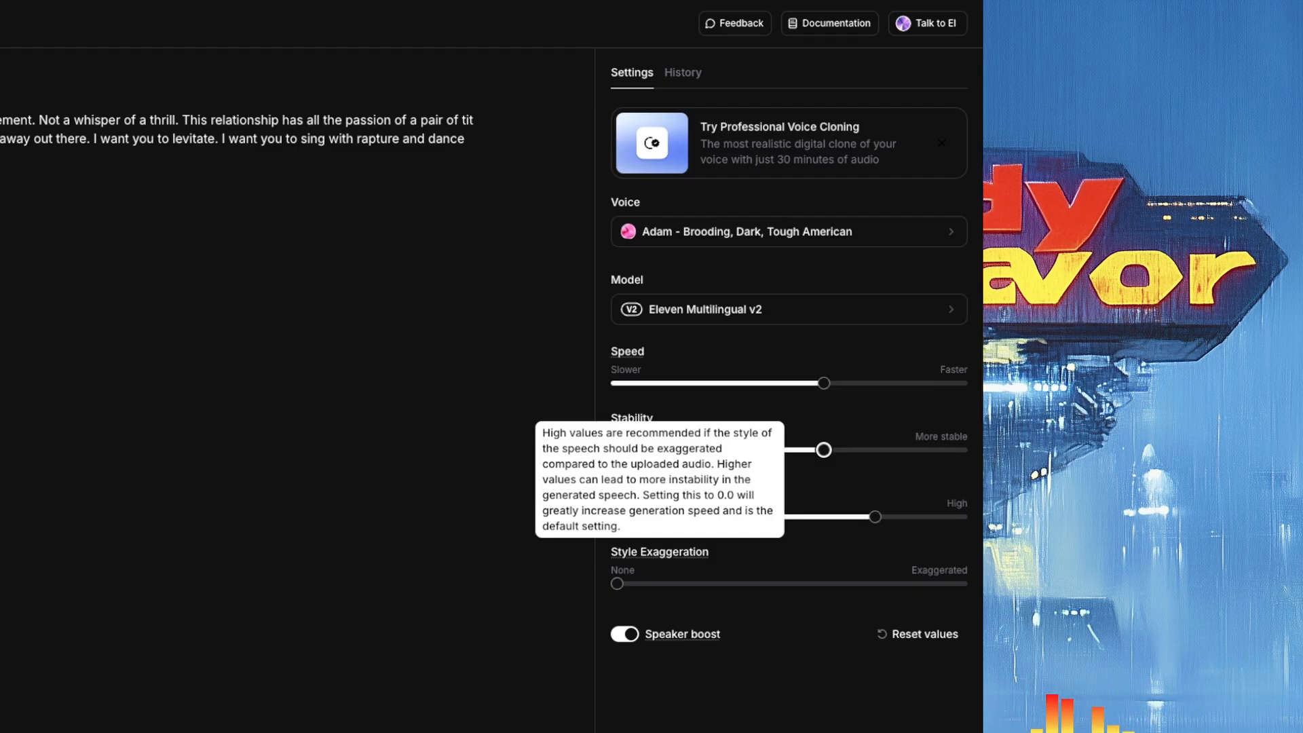
# Step: Try style exaggeration at 58%, 74%, 54% and 16%, then return it to None
pyautogui.moveTo(615, 584); pyautogui.dragTo(817, 584)
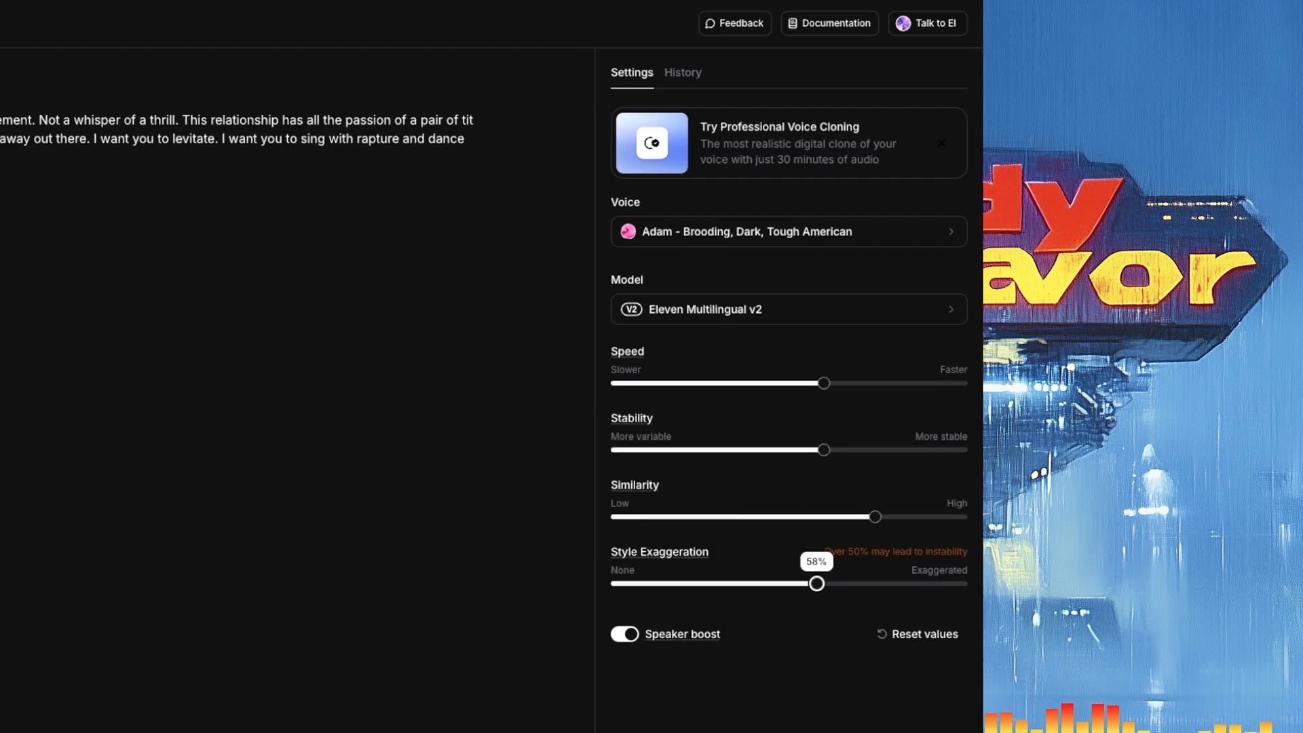
pyautogui.moveTo(817, 582); pyautogui.dragTo(872, 582)
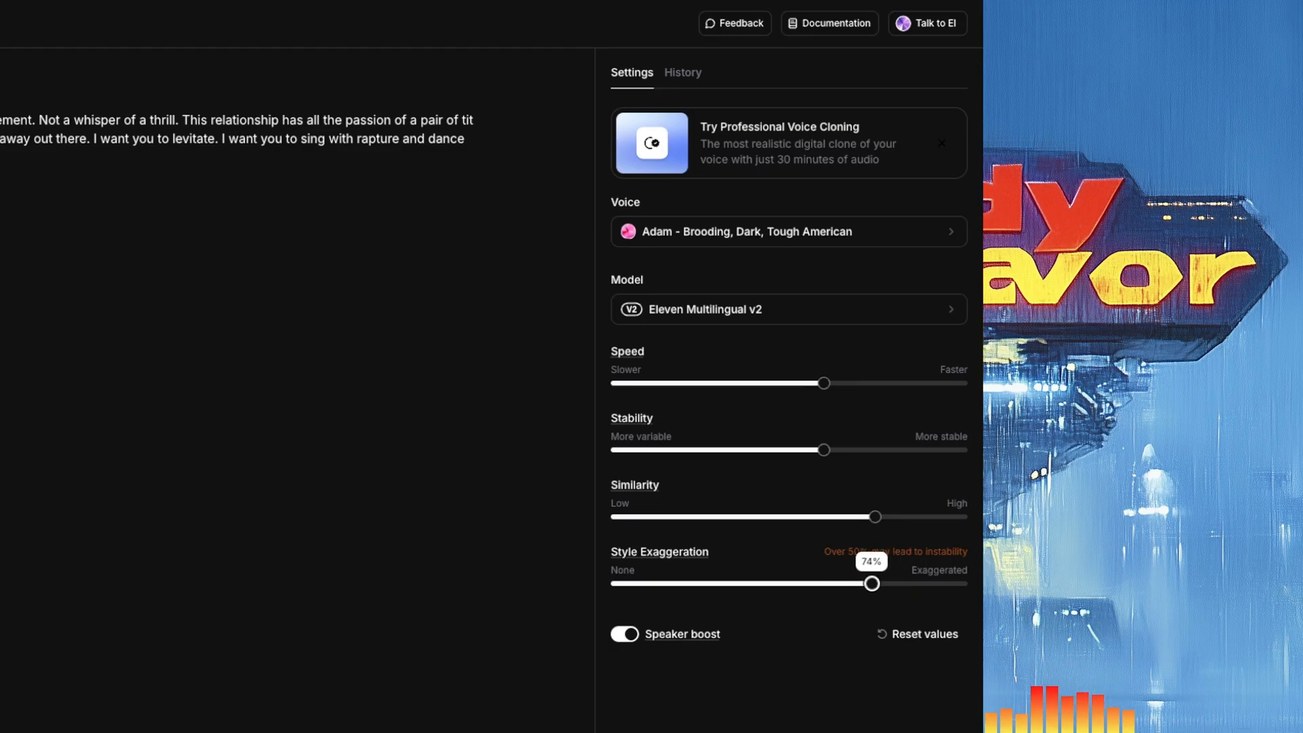
pyautogui.moveTo(871, 584); pyautogui.dragTo(802, 583)
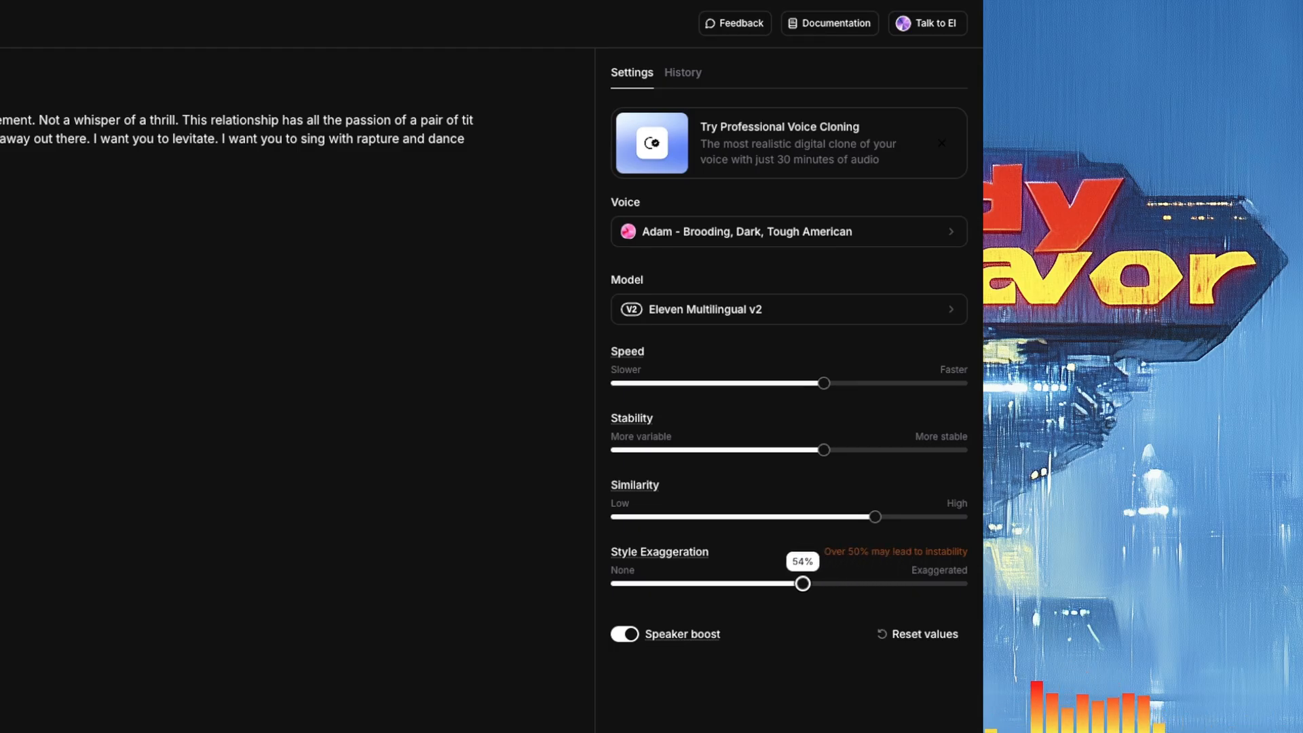
pyautogui.moveTo(801, 583); pyautogui.dragTo(671, 584)
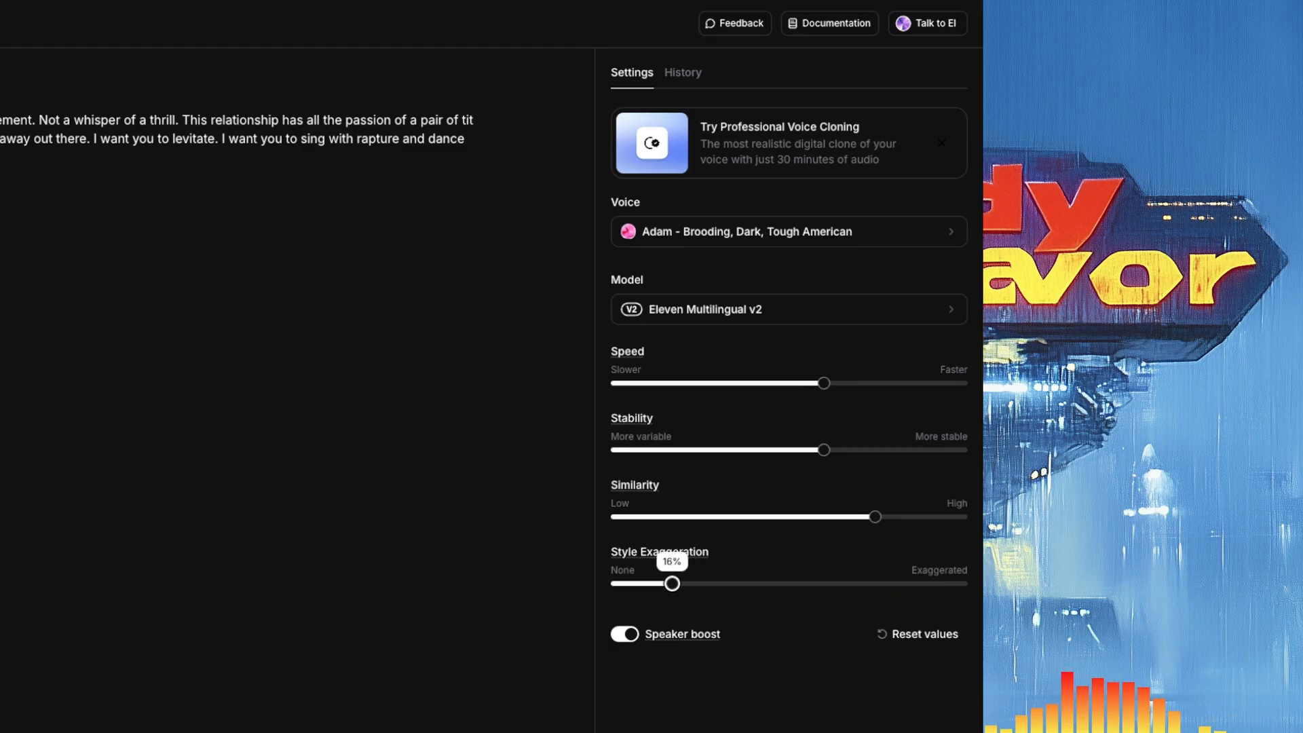
pyautogui.moveTo(673, 583); pyautogui.dragTo(615, 584)
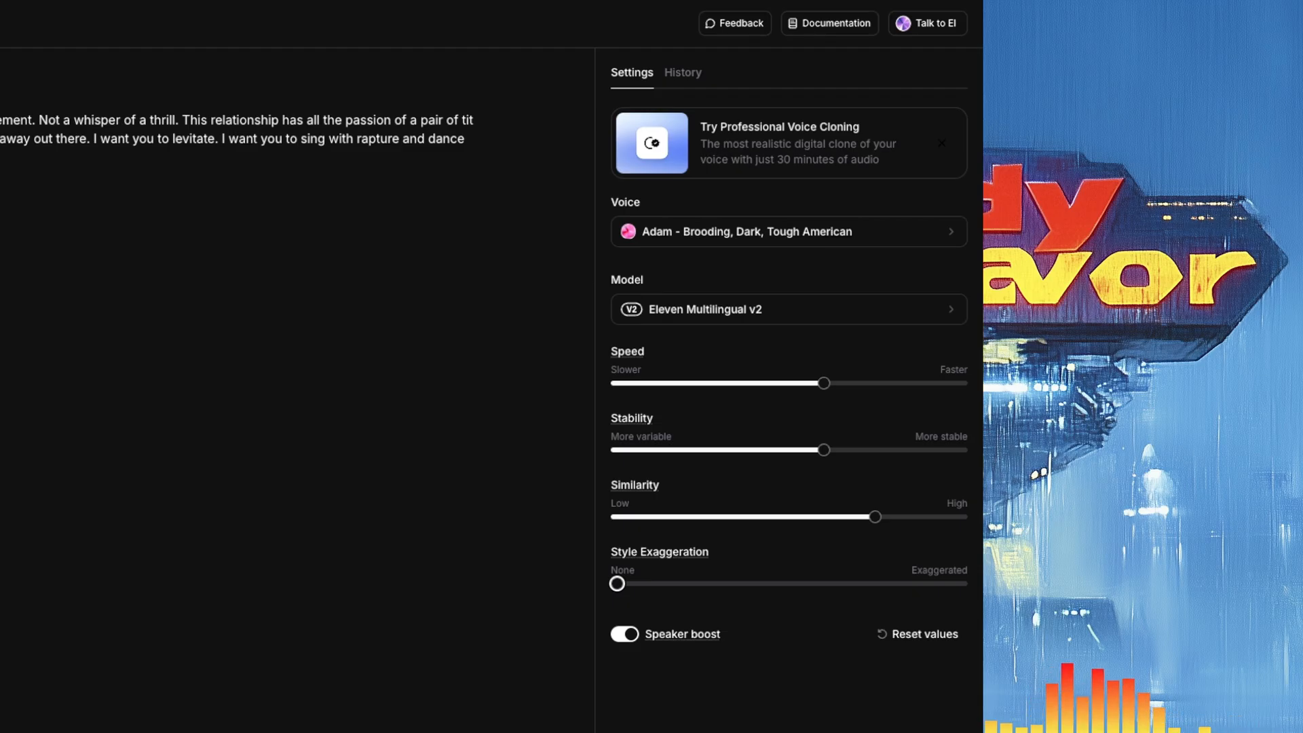
pyautogui.click(625, 635)
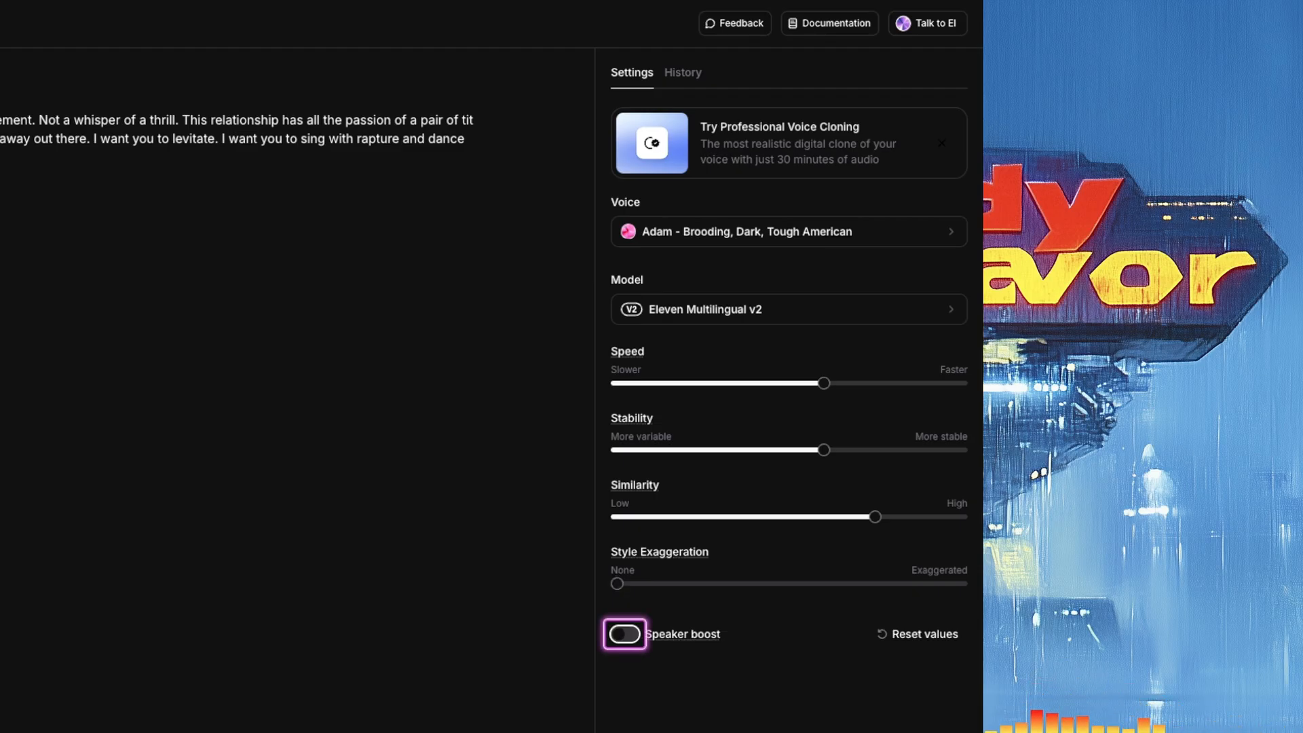
pyautogui.click(627, 634)
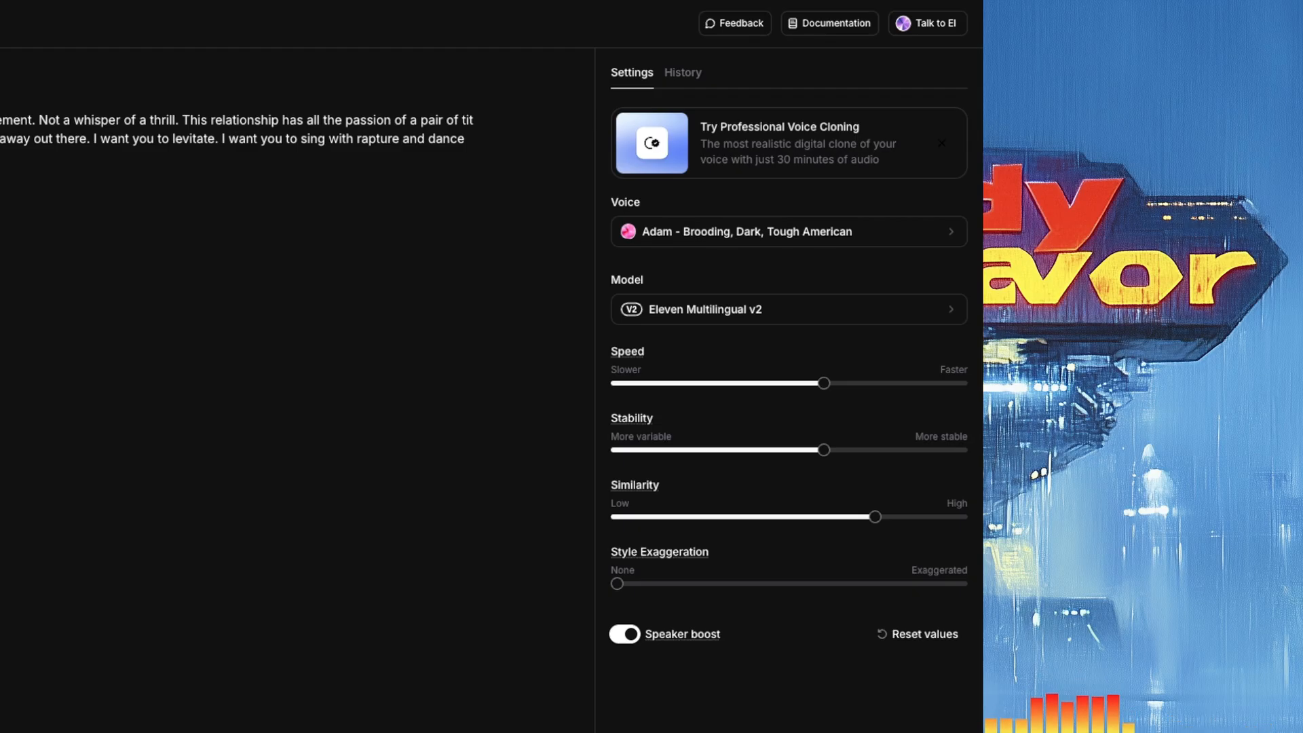
pyautogui.click(623, 634)
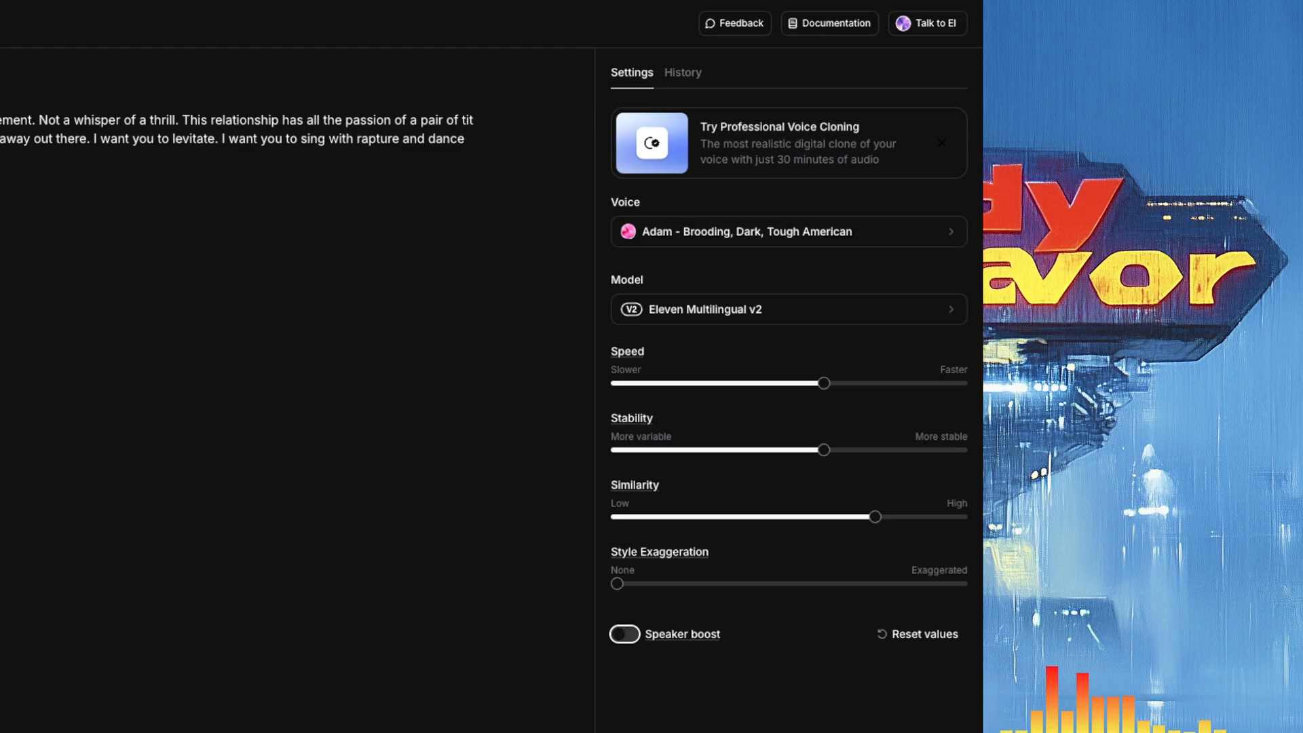
pyautogui.click(623, 634)
pyautogui.write('Yeah. Be deliriously happy or at least leave yourself open to be.')
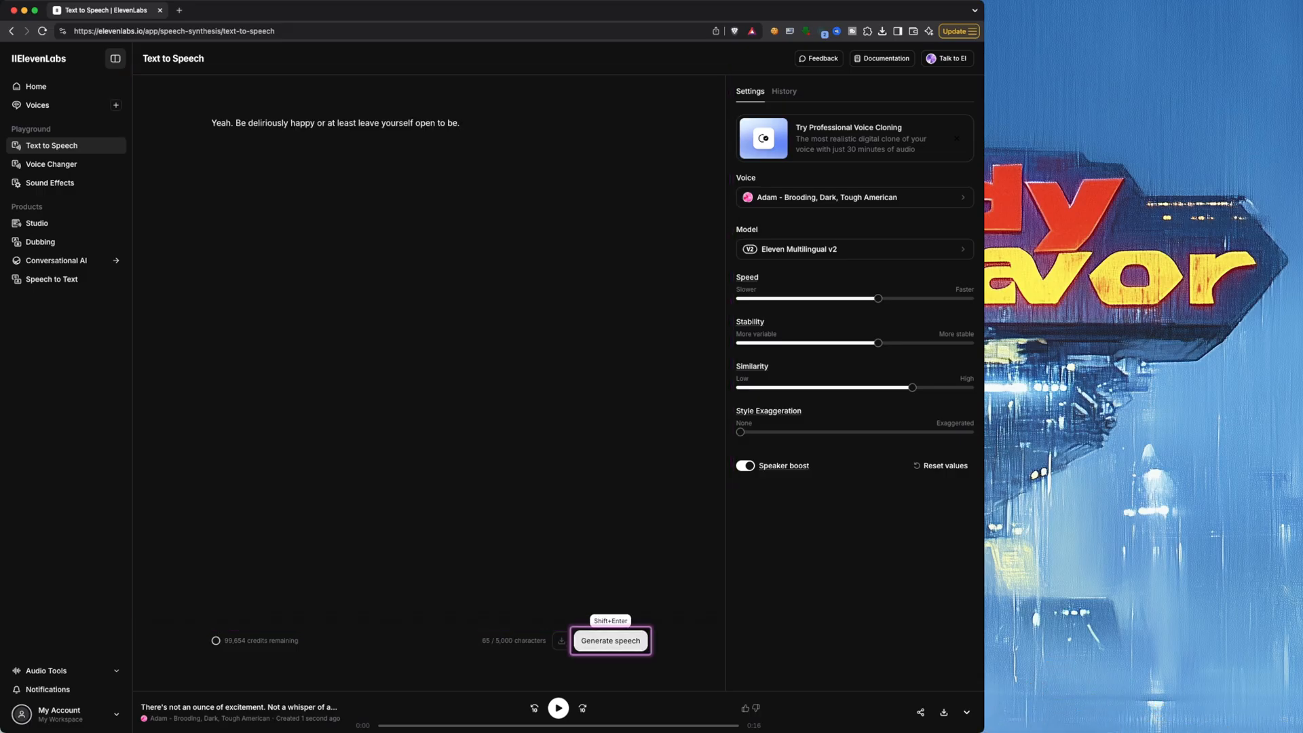
# Step: Voice the line 'Yeah. Be deliriously happy or at least leave yourself open to be.'
pyautogui.click(609, 640)
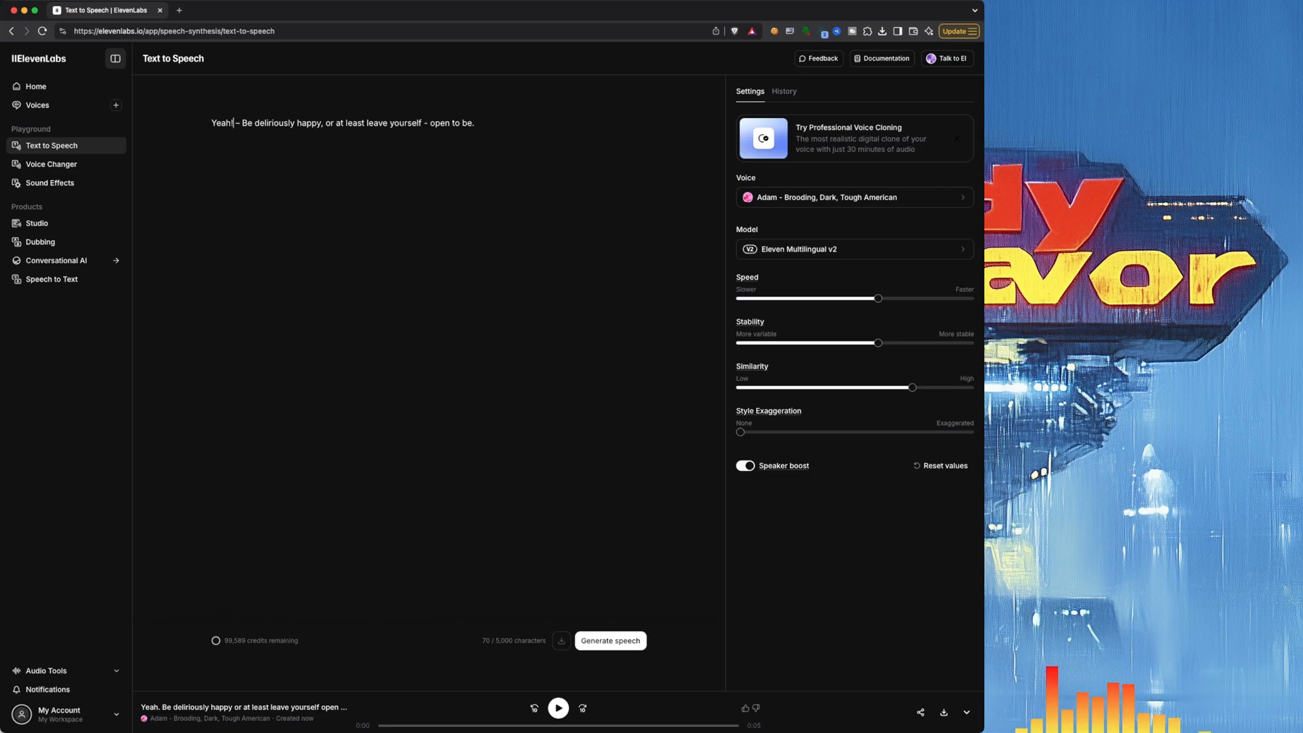
# Step: Rewrite the line as 'Yeah! – Be deLIRIOUSLY HAPPY! or at LEAST, leave yourself open to be!'
pyautogui.doubleClick(277, 123)
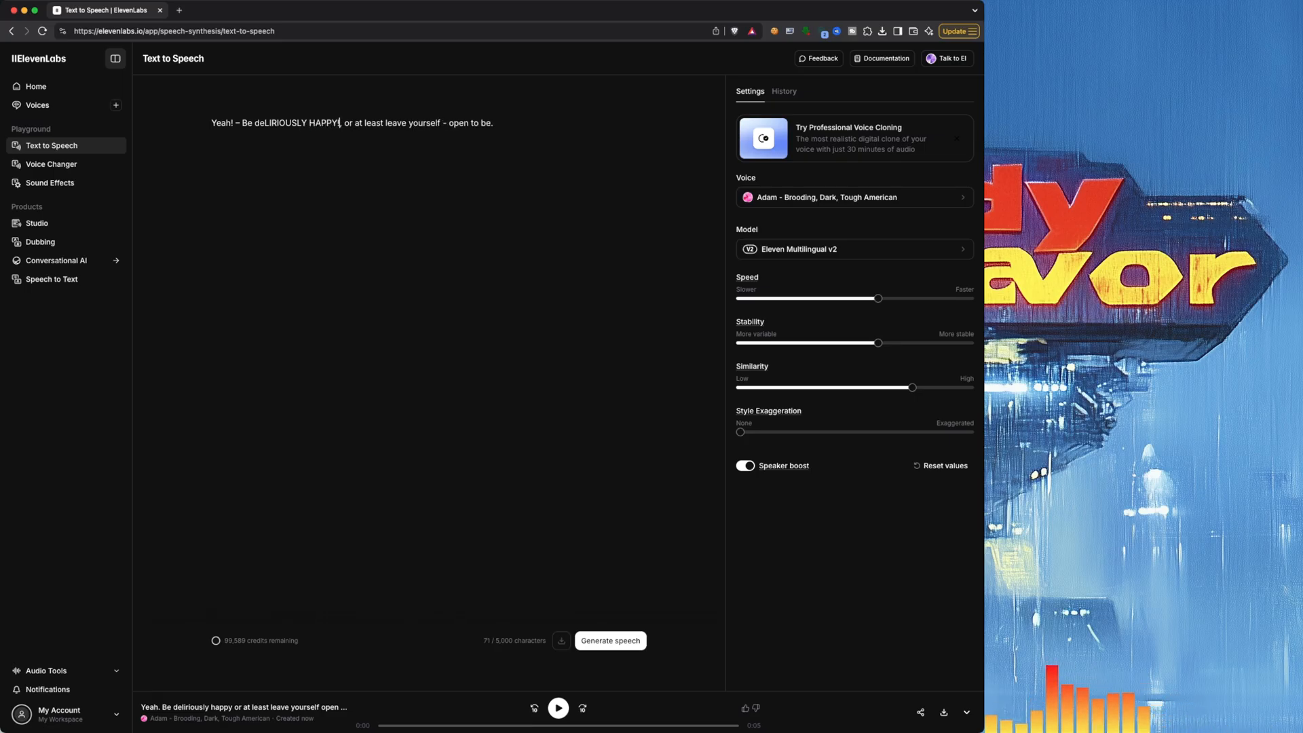
pyautogui.press('Backspace')
pyautogui.write('LEAST,')
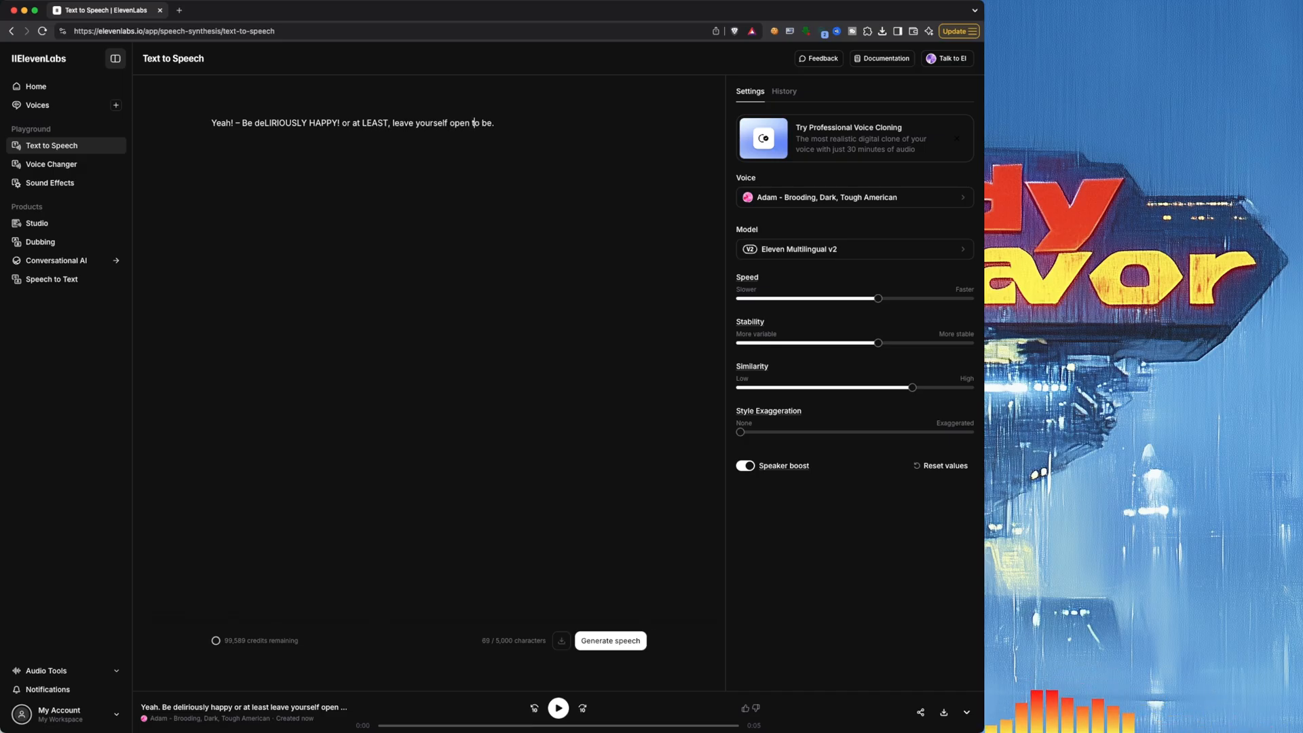
pyautogui.write('!')
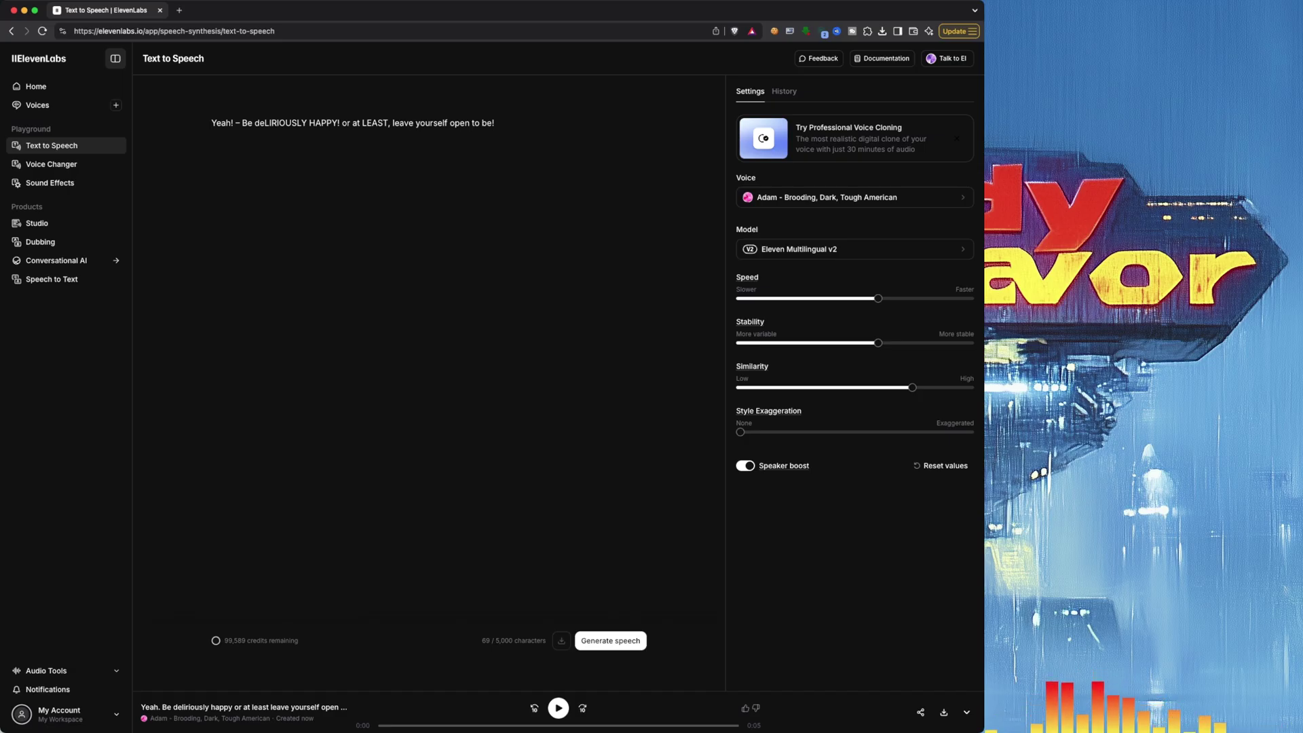
pyautogui.moveTo(610, 640)
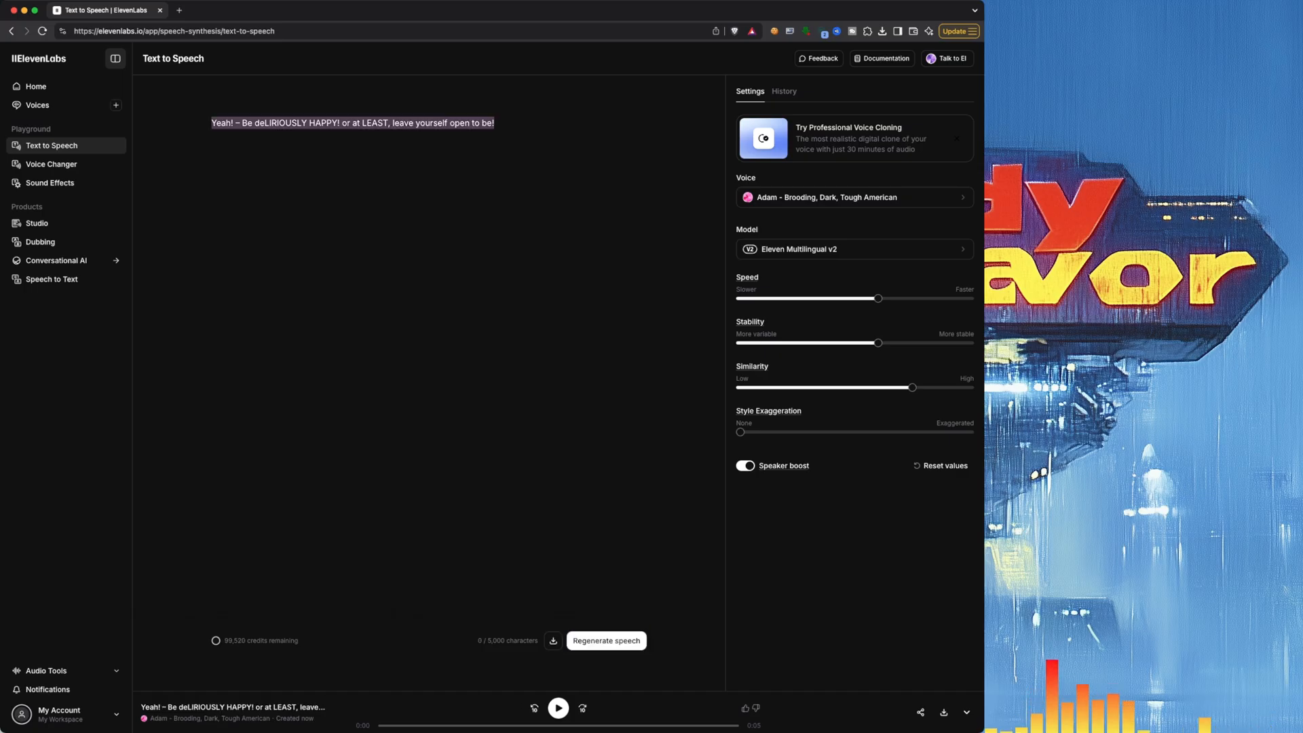
# Step: Enter SAOIRSE with the phonetic spelling SEAR-SHUH below it and generate the clip
pyautogui.write('SAO')
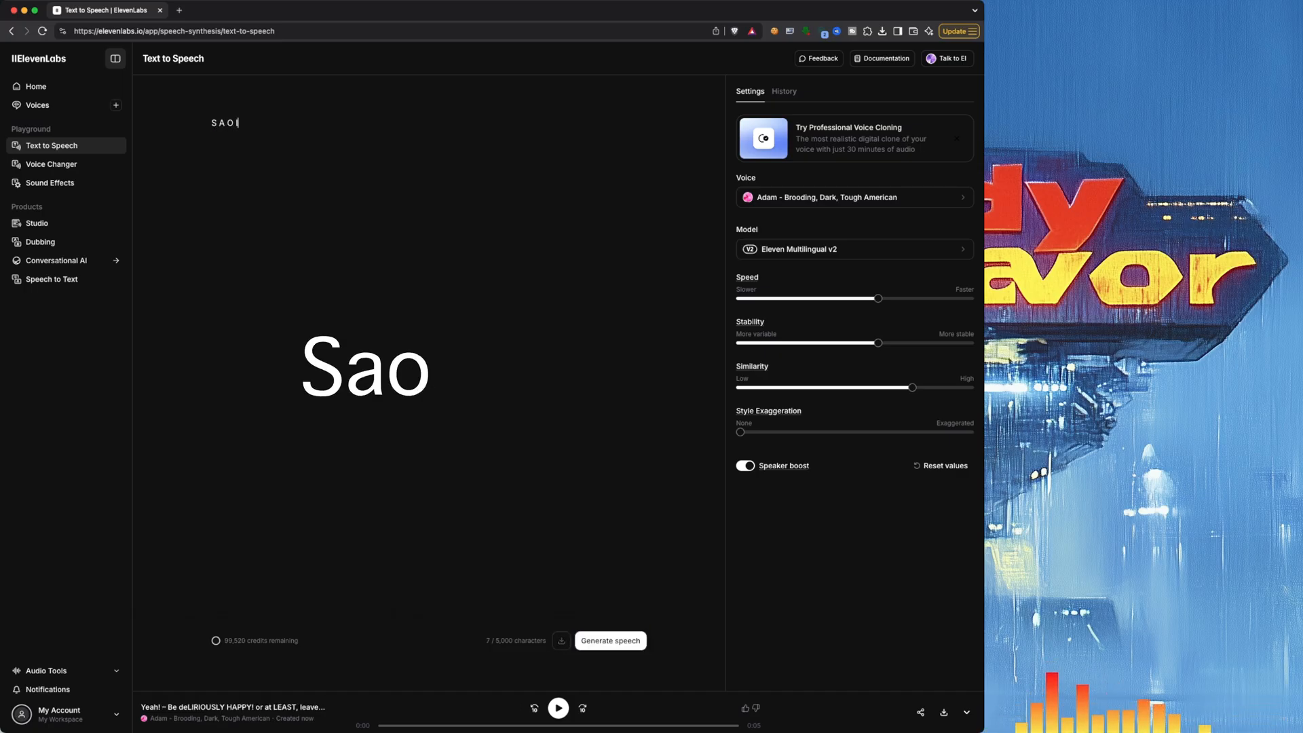
pyautogui.write('IRSE')
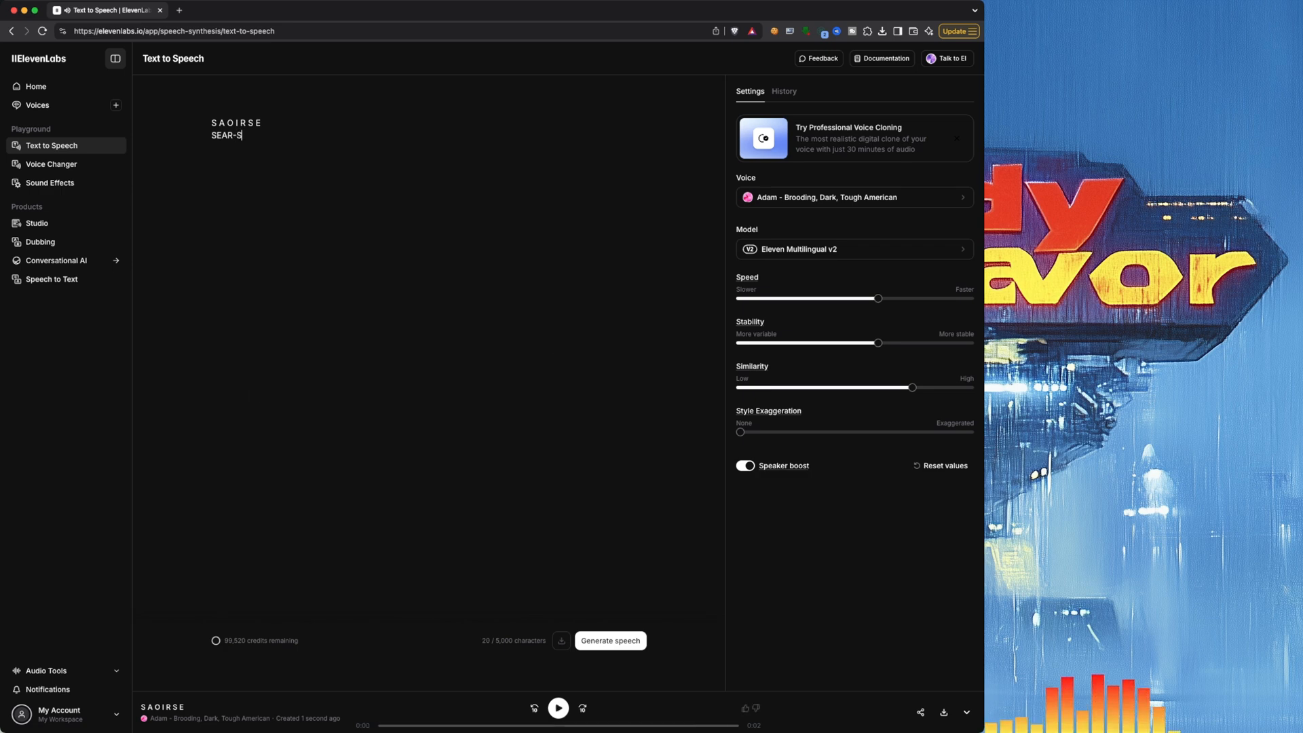
pyautogui.write('HUH')
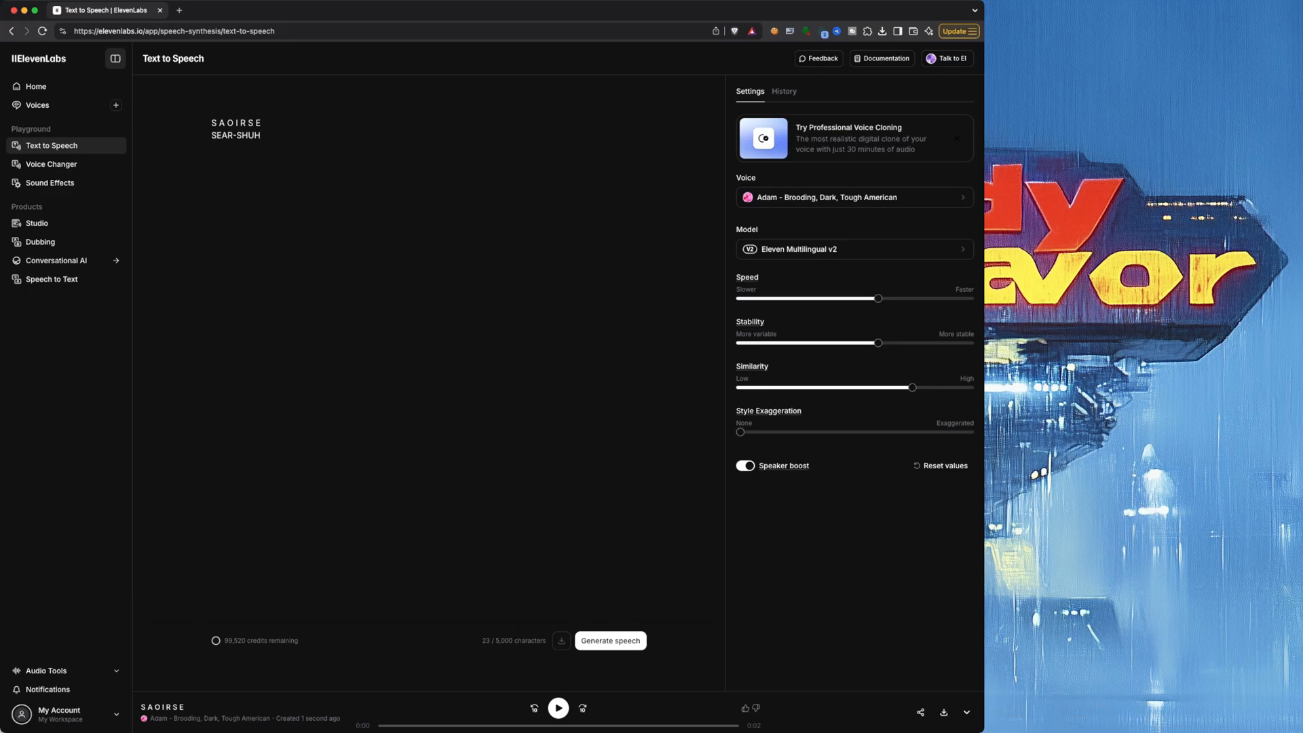
pyautogui.click(559, 725)
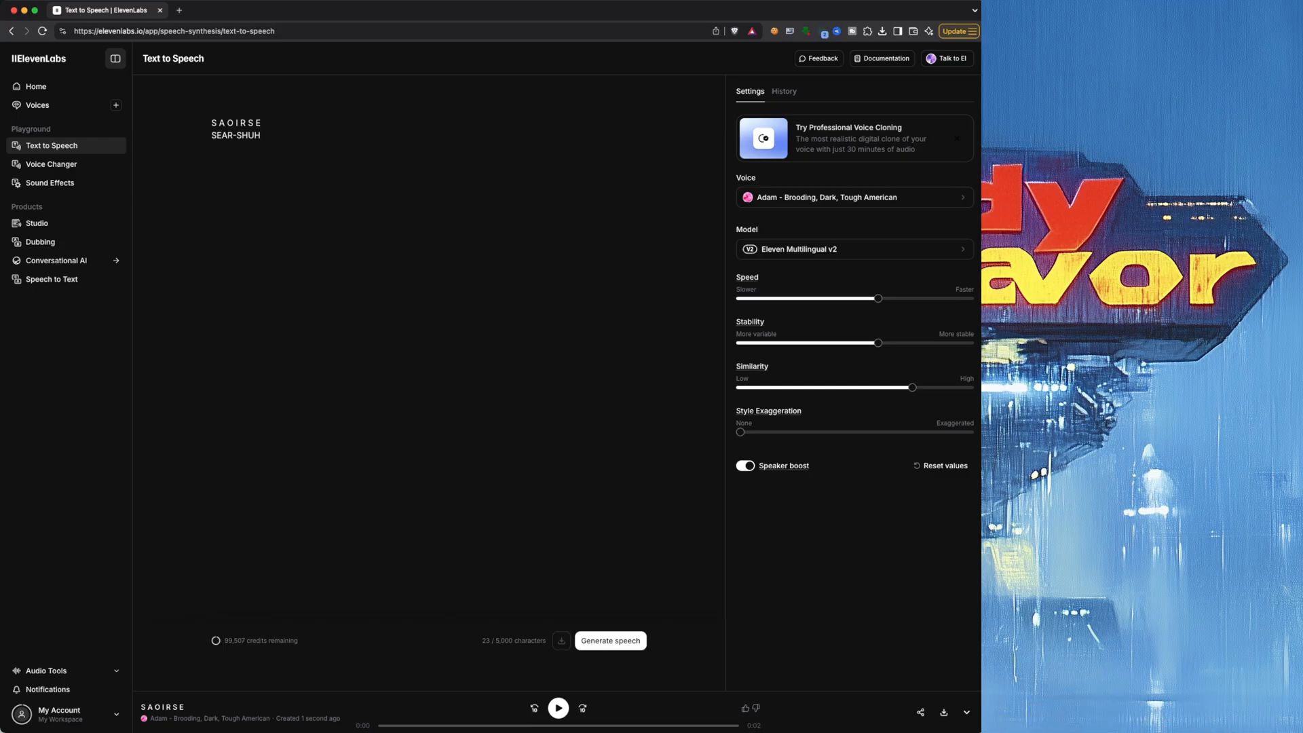
# Step: Replace SEAR-SHUH with 'Yeah. Be deliriously happy or at least leave yourself open to be.'
pyautogui.doubleClick(236, 135)
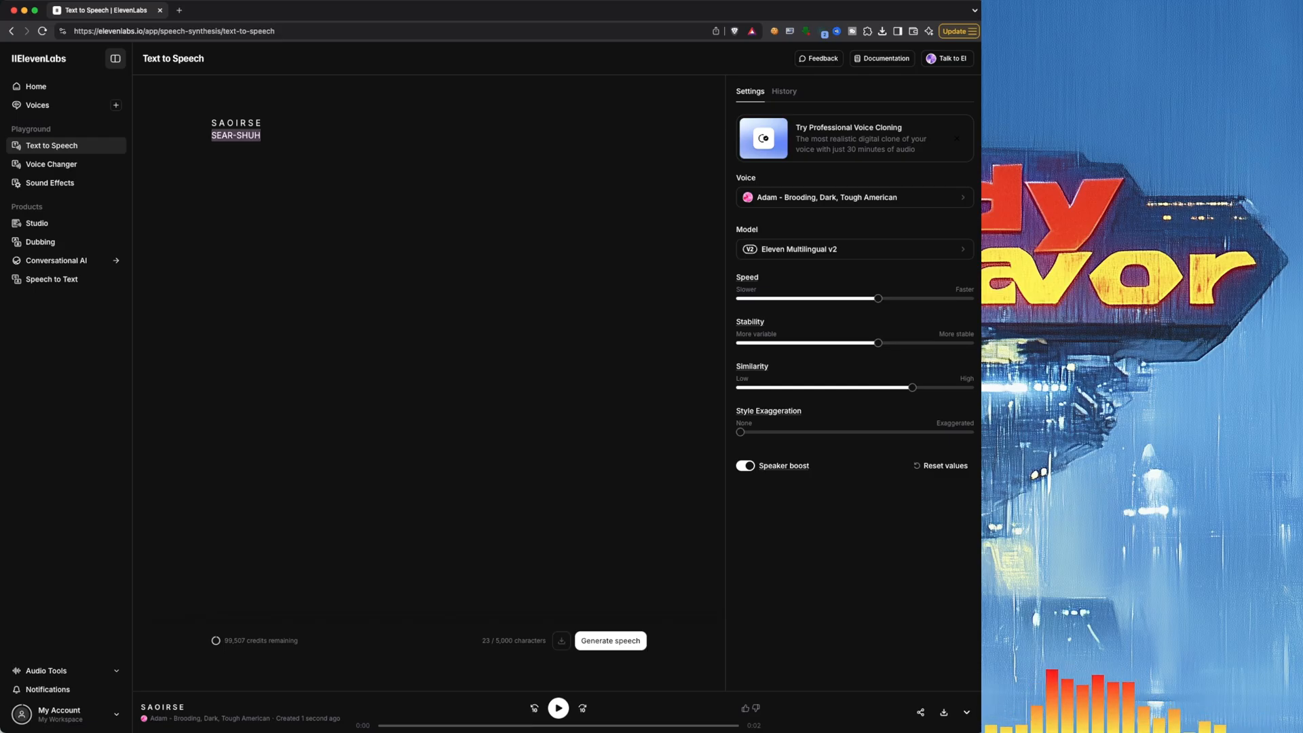
pyautogui.write('Yeah. Be deliriously happy or at least leave yourself open to be.')
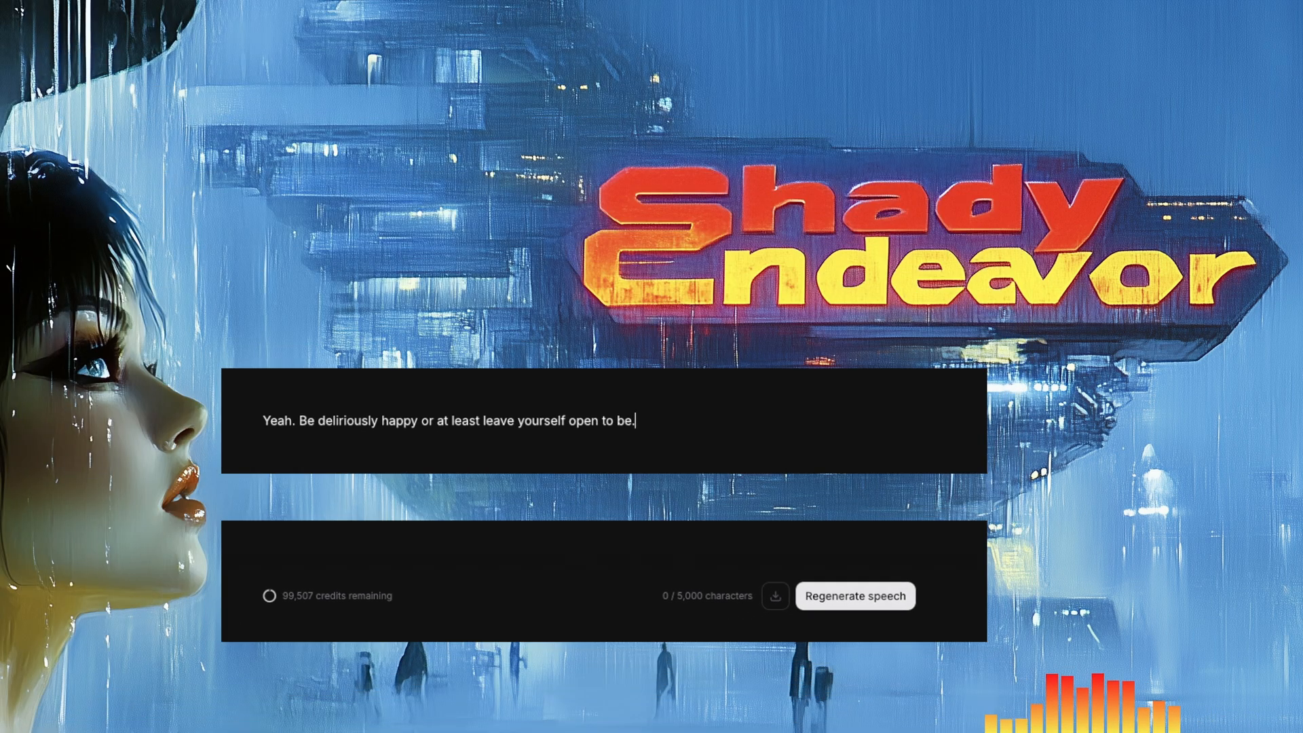
pyautogui.moveTo(855, 596)
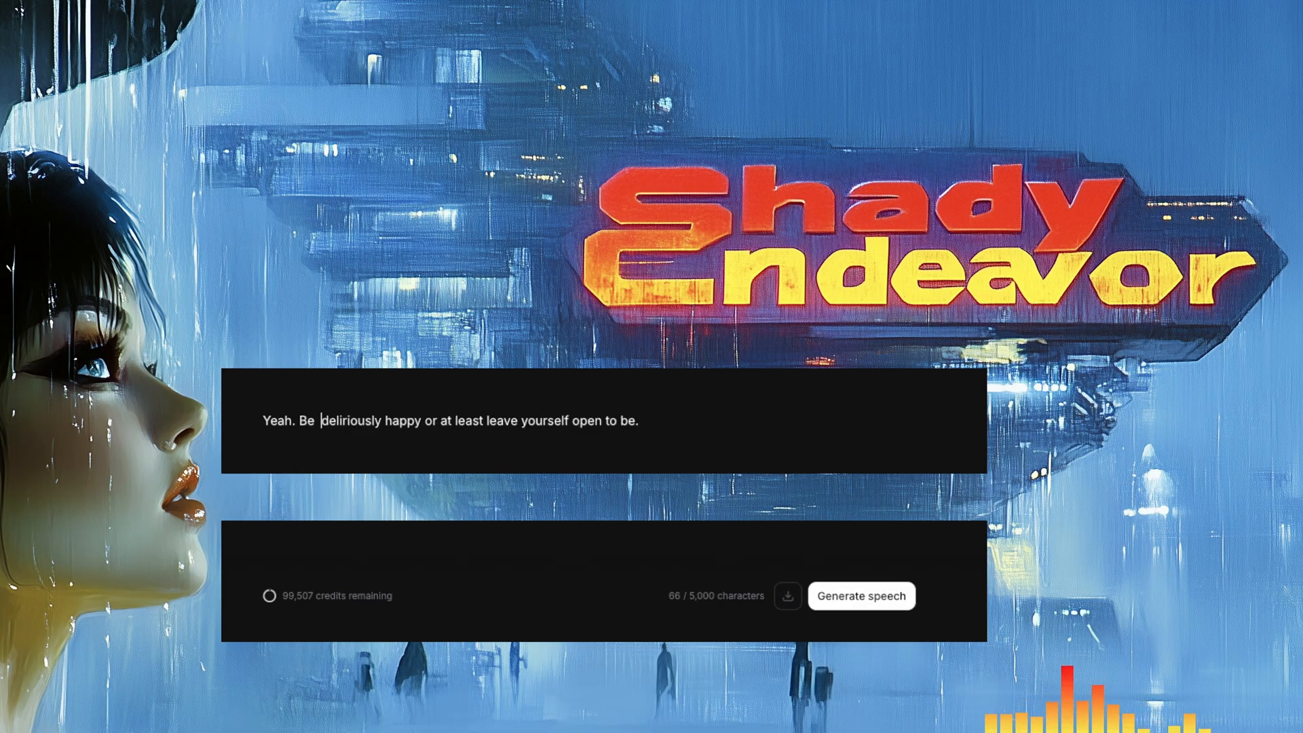
pyautogui.click(862, 596)
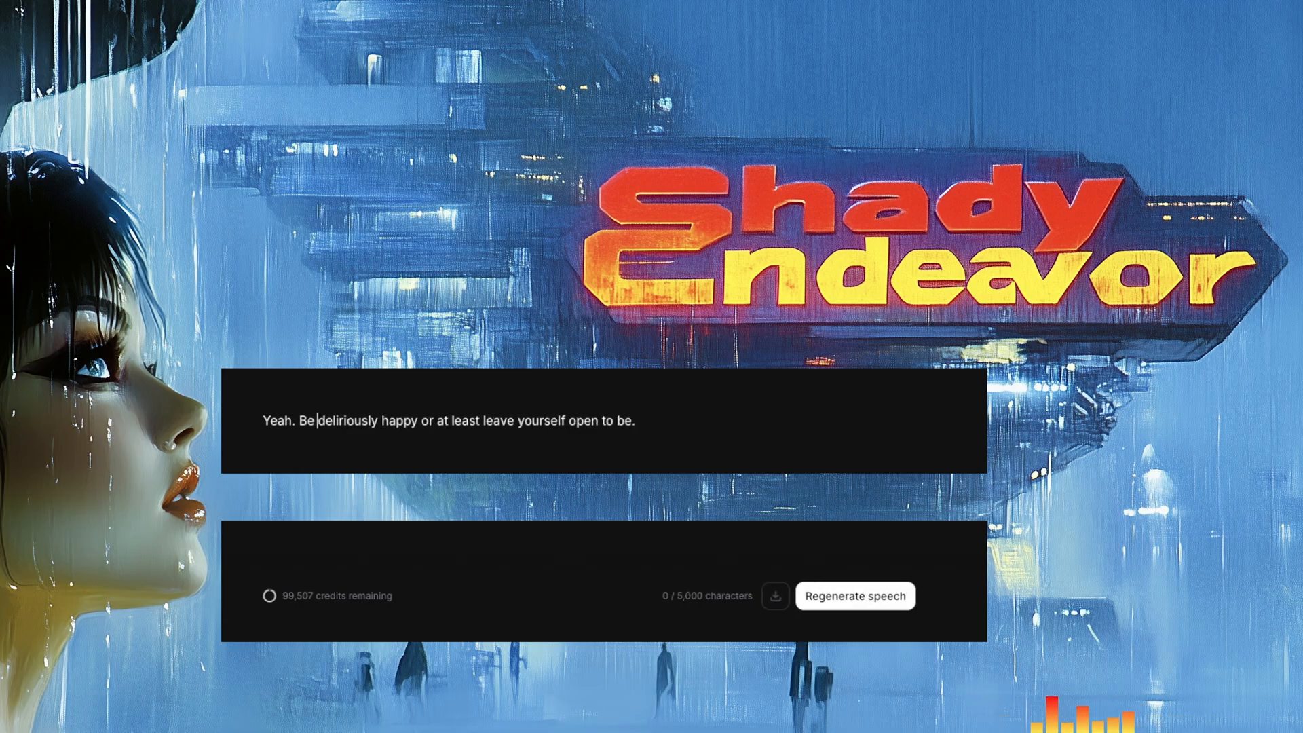